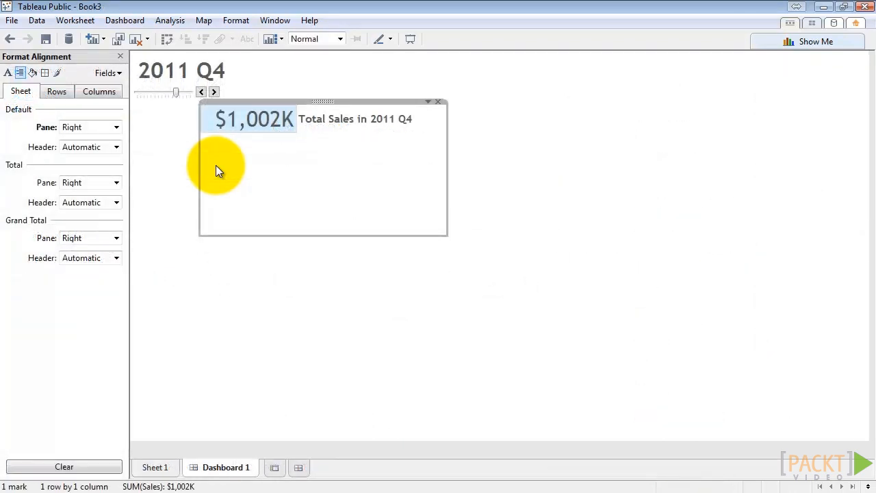
mouse_move(227, 218)
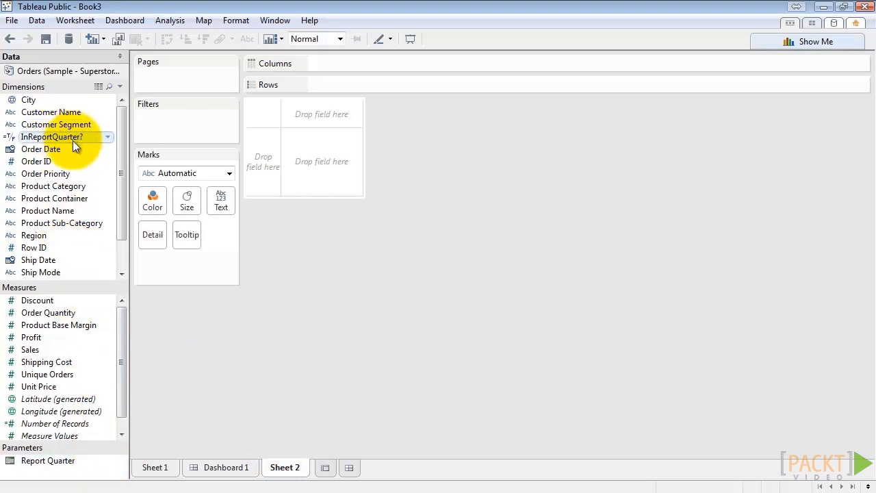
Duplicate the InReportQuarter? calculated field from the Dimensions pane on Sheet 2
right_click(52, 137)
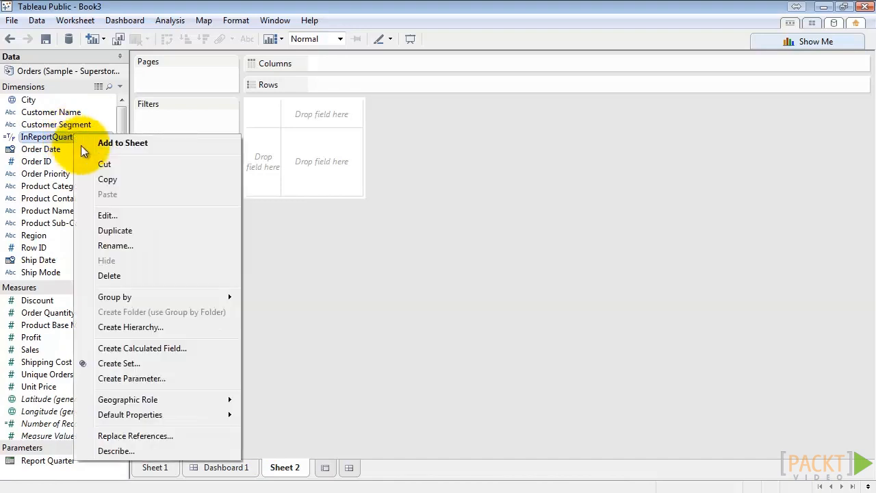
mouse_move(143, 230)
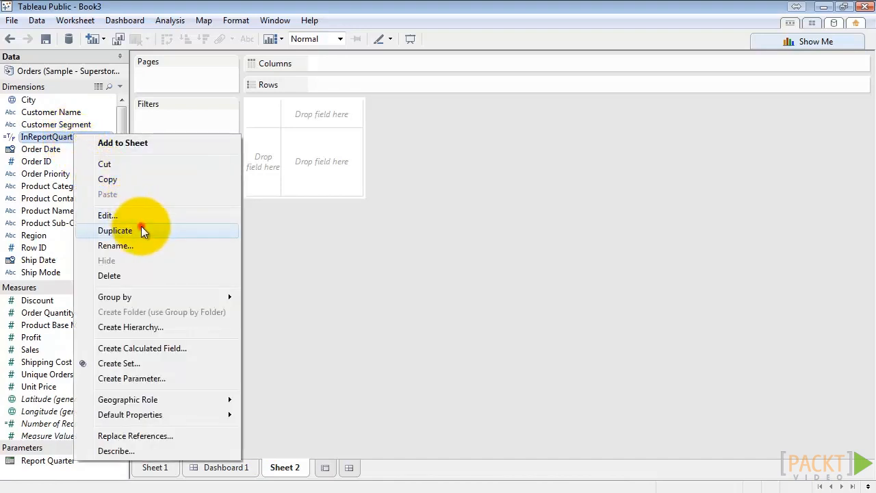
click(115, 230)
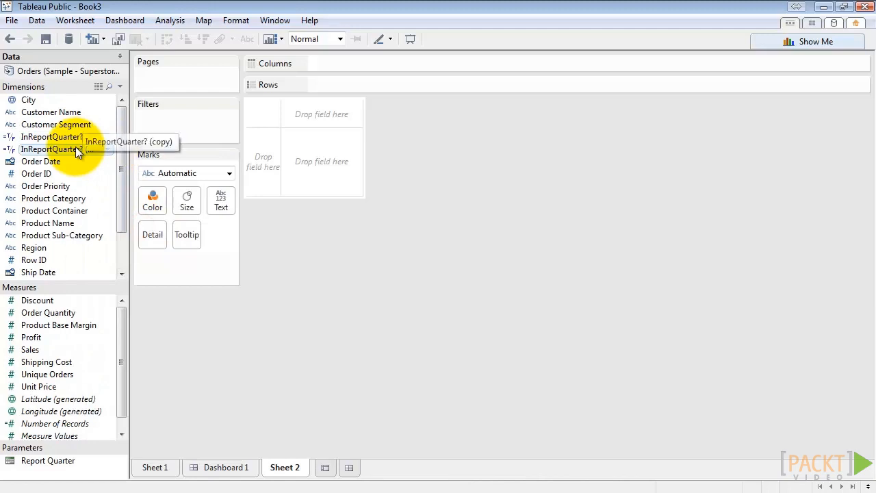
Edit the copied field and rename it InPriorQuarter?
right_click(50, 149)
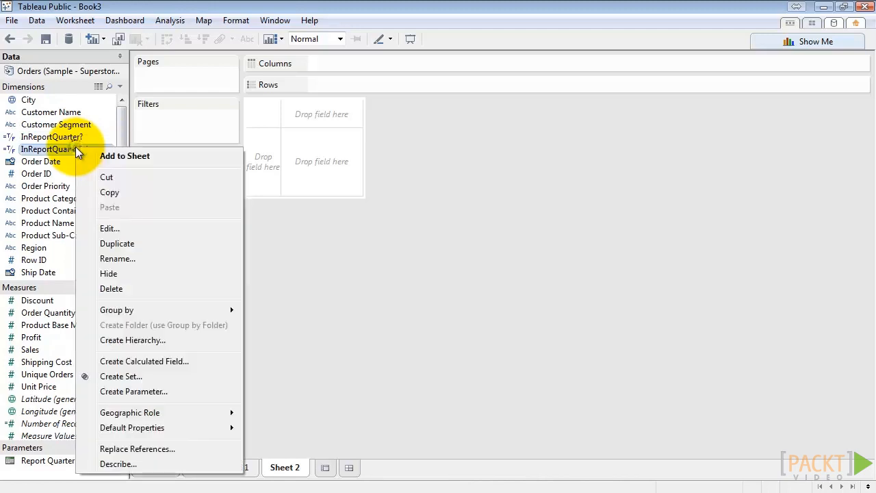
mouse_move(154, 228)
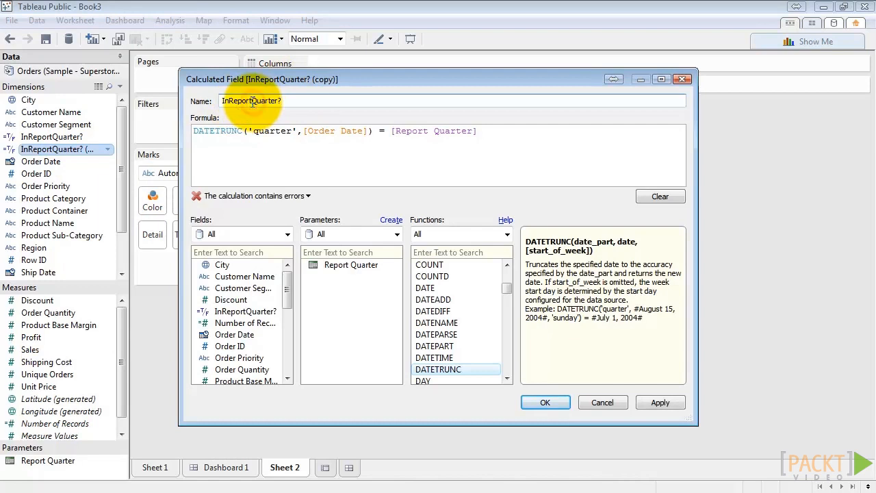
text(InPriorQuarter?)
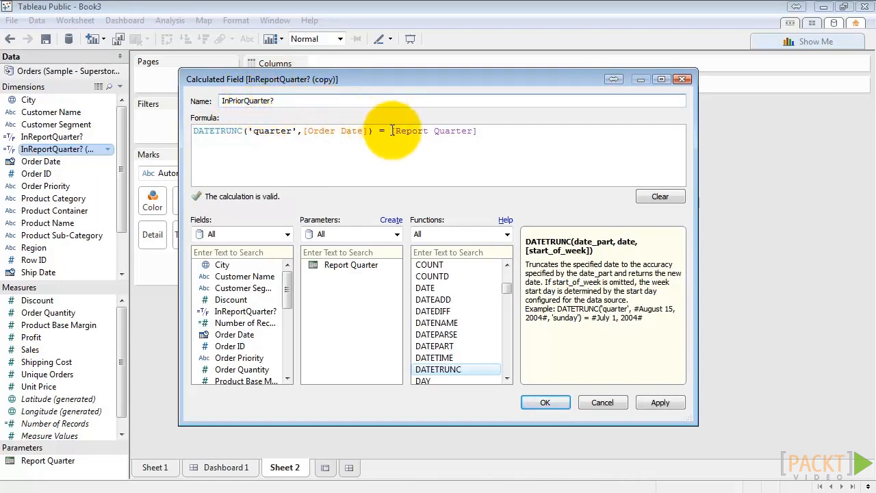
Wrap [Report Quarter] in DATEADD('quarter',-1,…) and save the prior-quarter calculation
click(351, 266)
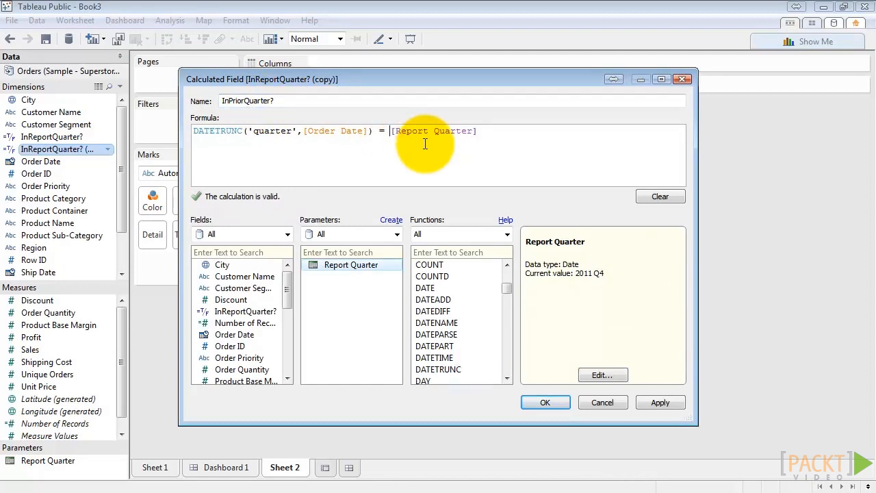
text(DATEADD)
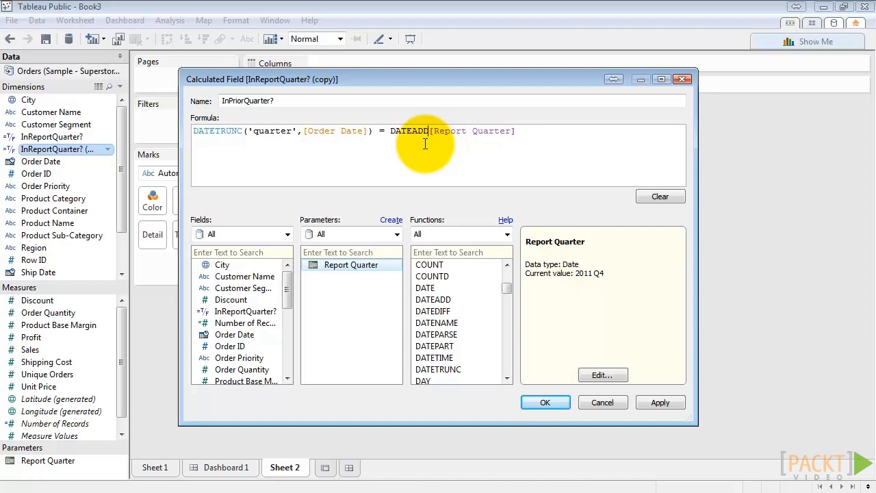
text('quarter')
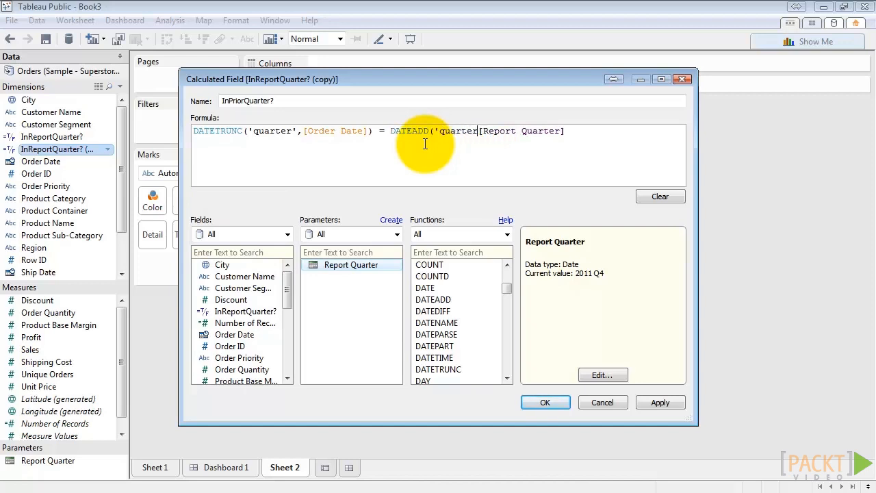
text(,-1,)
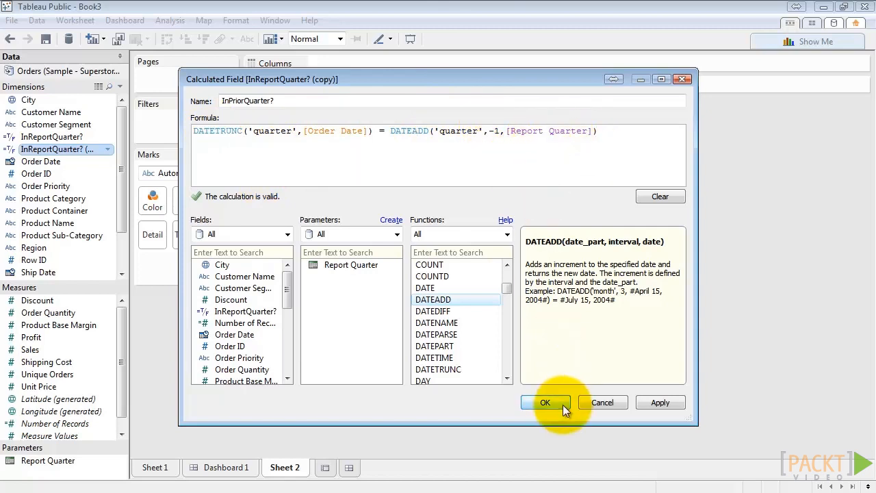
click(545, 402)
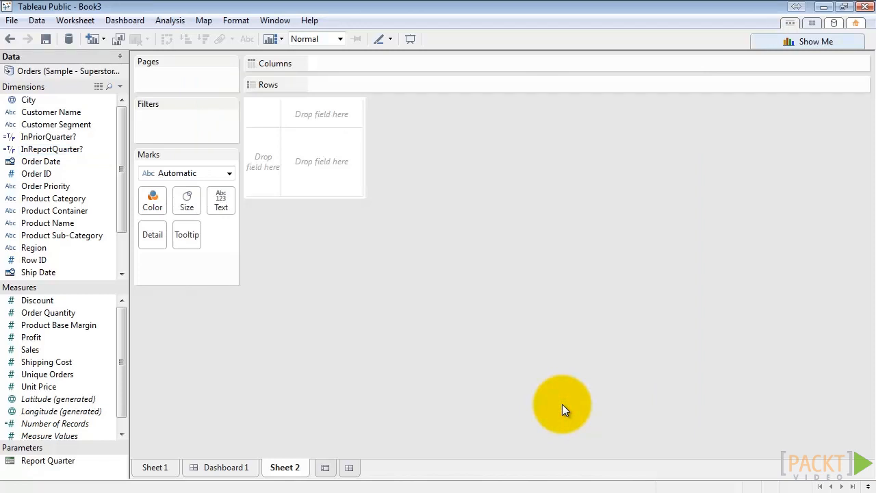
mouse_move(110, 87)
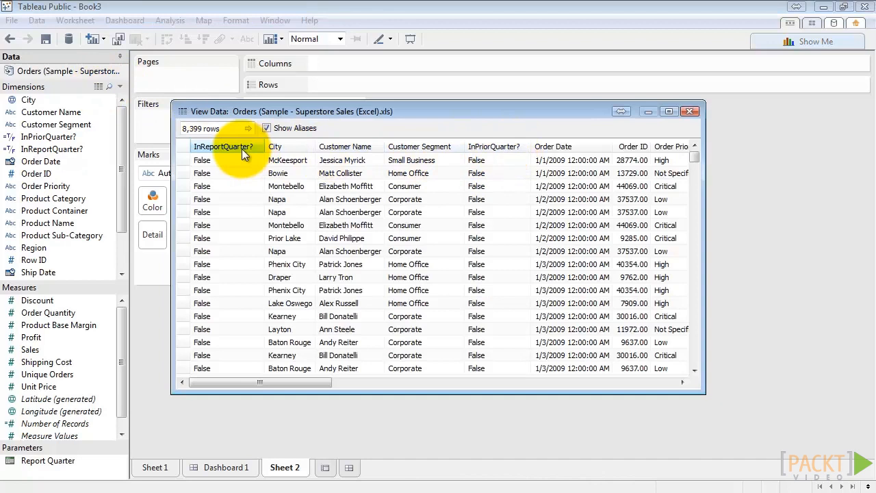
click(494, 145)
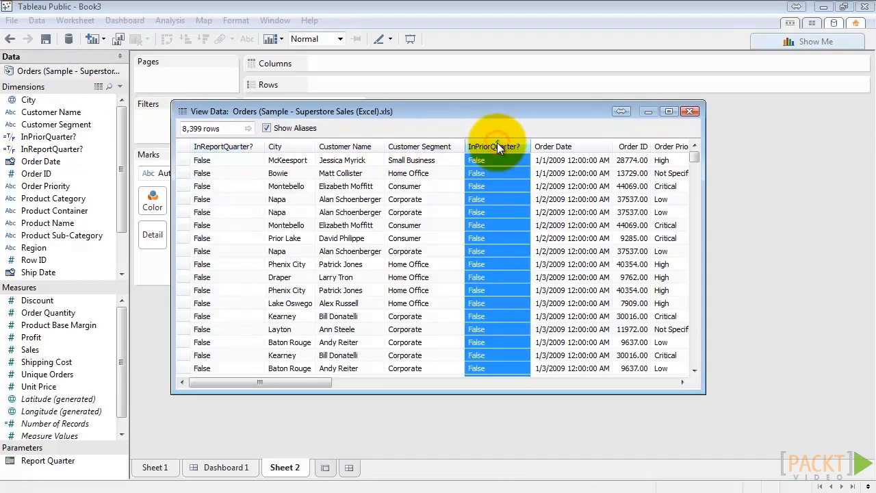
mouse_move(597, 159)
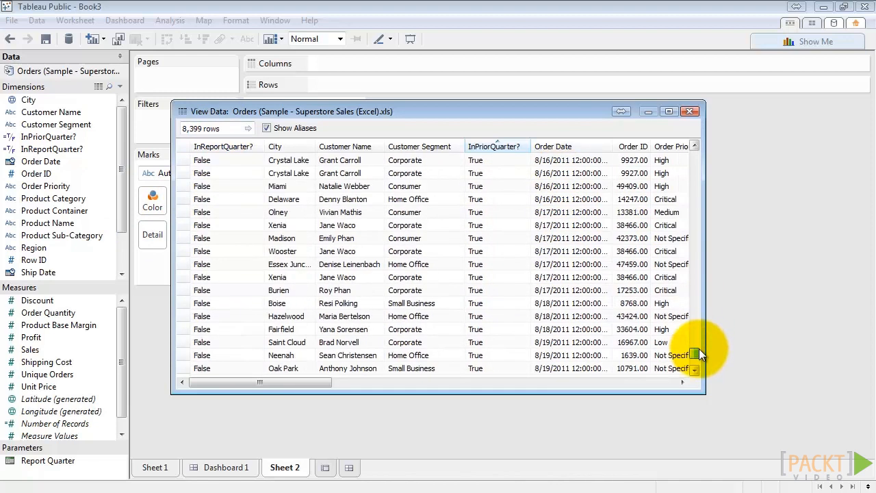
click(495, 200)
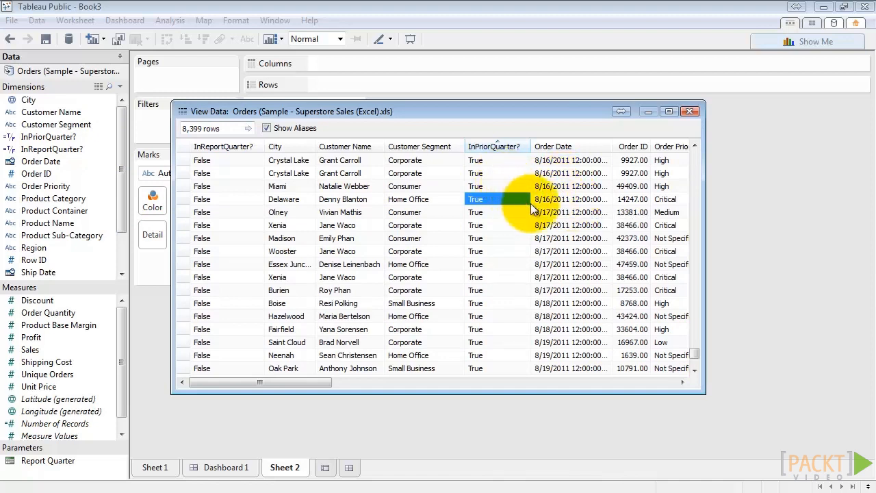
scroll(down, 3)
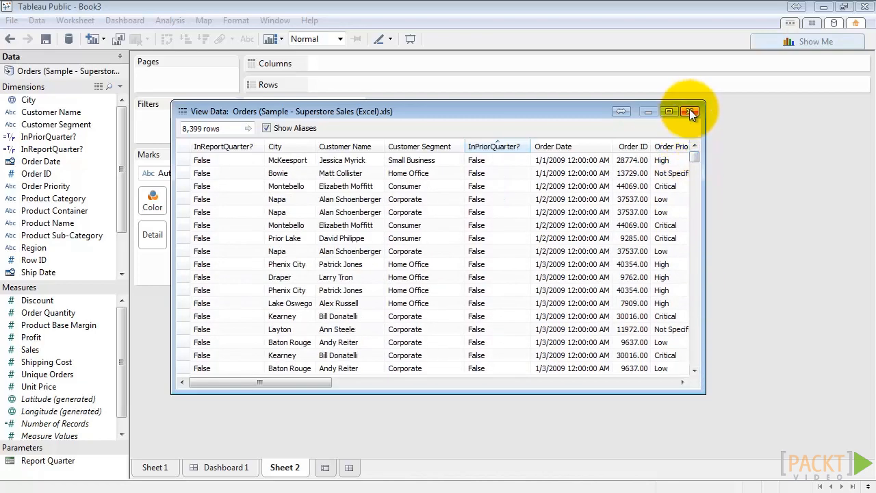
click(690, 112)
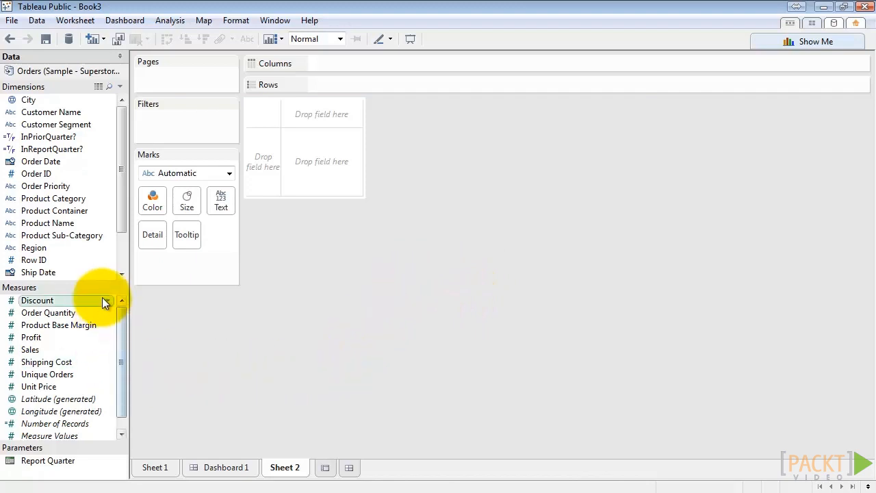
Create a new calculated field named SalesInReportQuarter
right_click(37, 300)
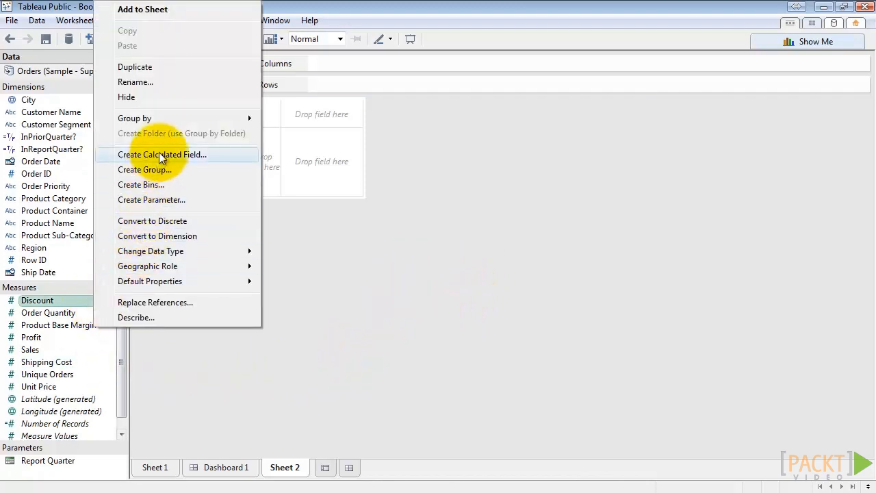
click(161, 153)
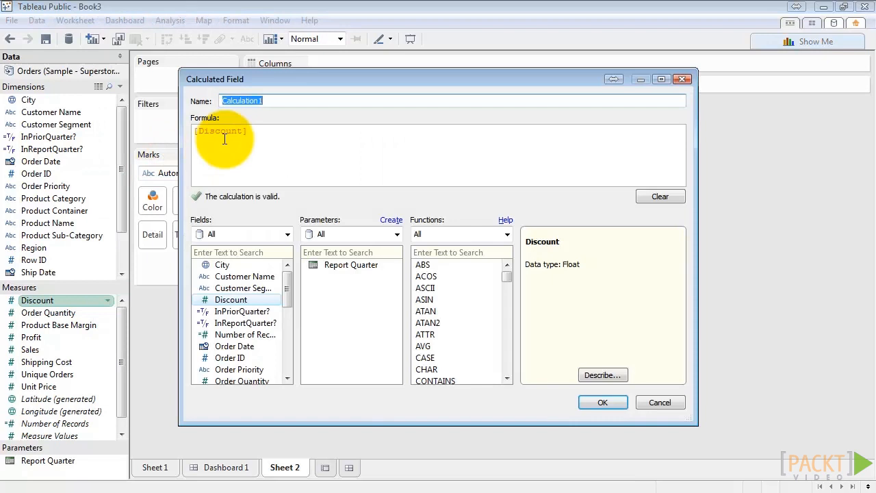
text(SalesInReport)
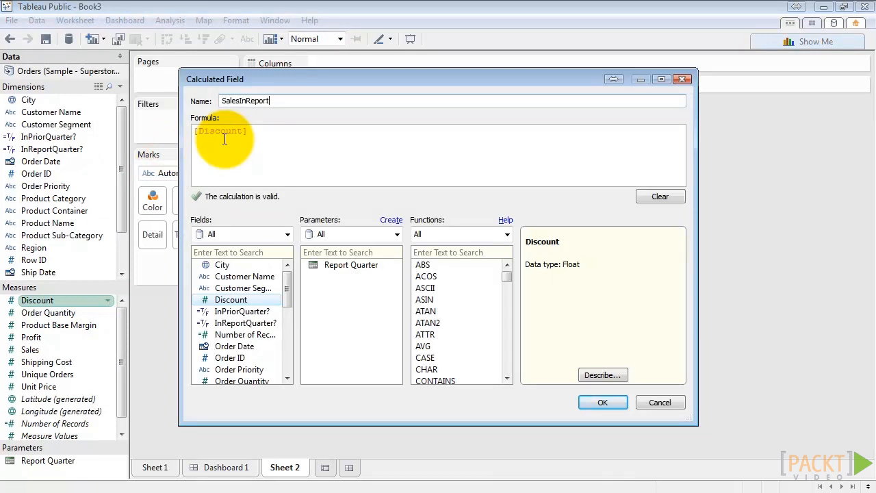
text(Quarter)
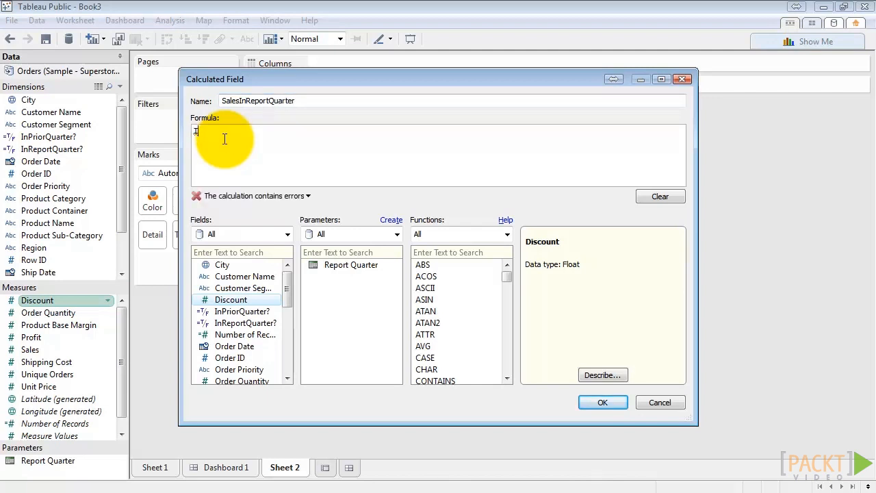
Enter the formula IF [InReportQuarter?] THEN [Sales] END and save it
text(IF)
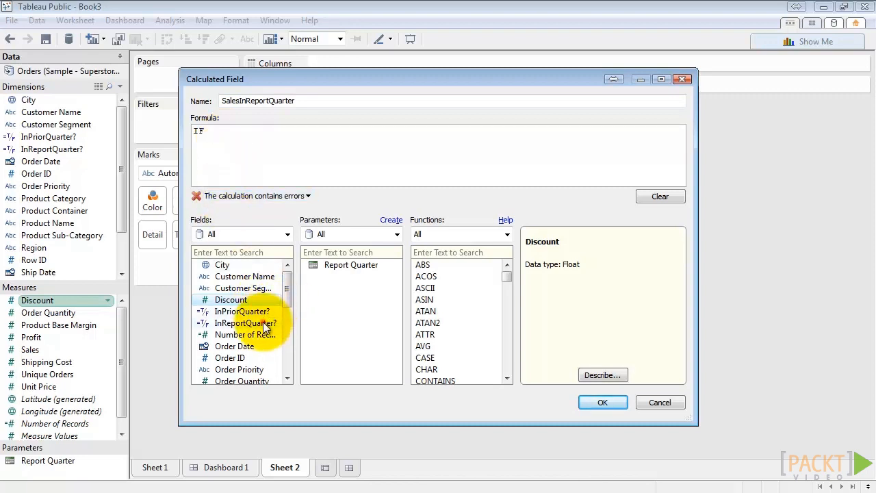
double_click(245, 323)
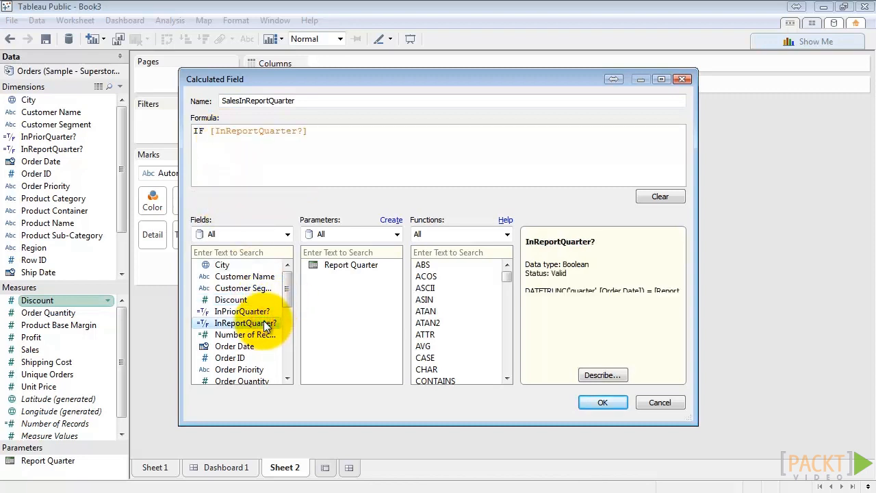
text(THEN)
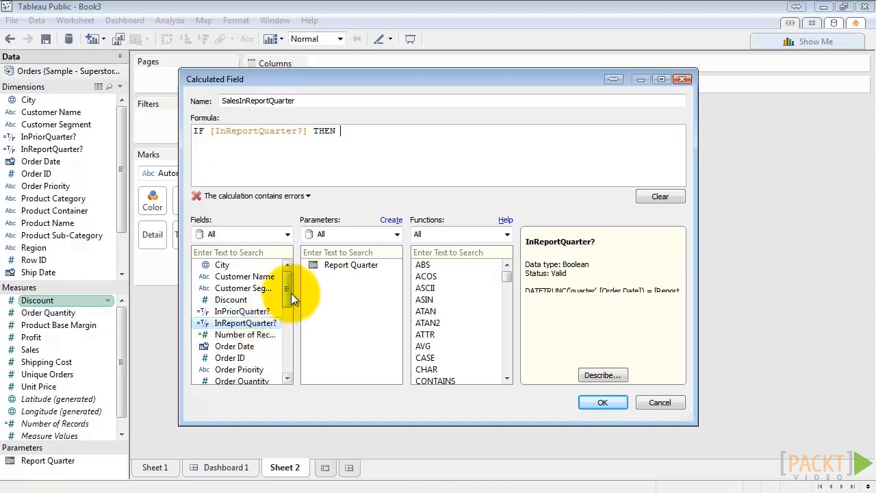
double_click(225, 357)
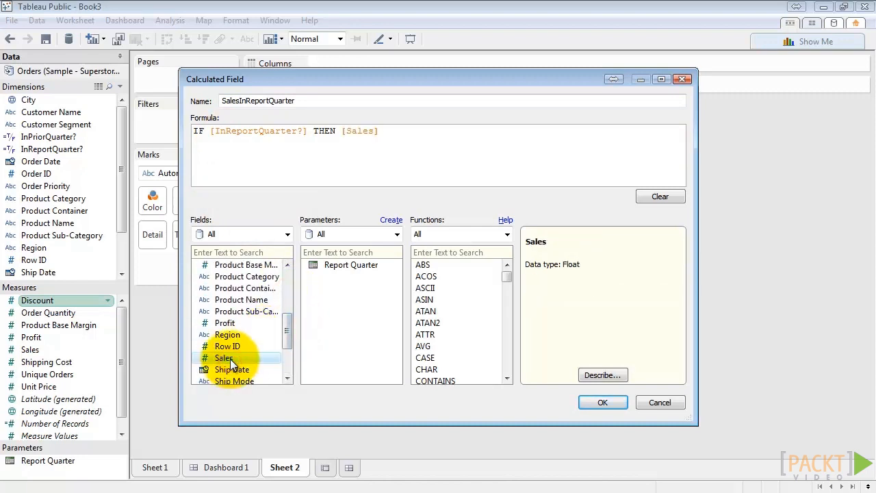
text(END)
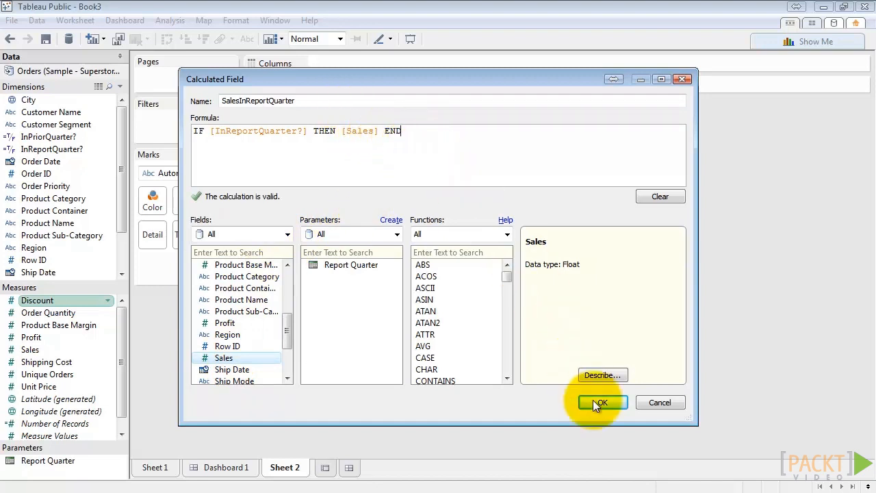
click(601, 403)
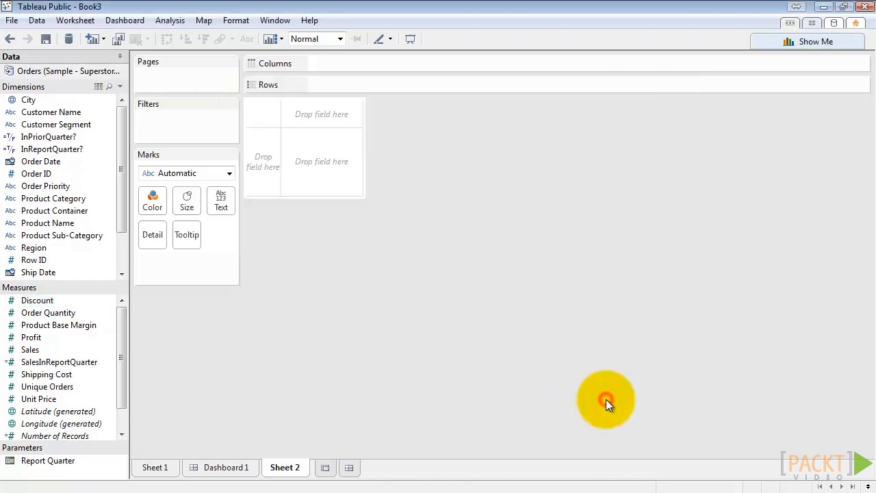
Rename the copied sales field to SalesInPriorQuarter using IF [InPriorQuarter?] THEN [Sales] END
click(57, 361)
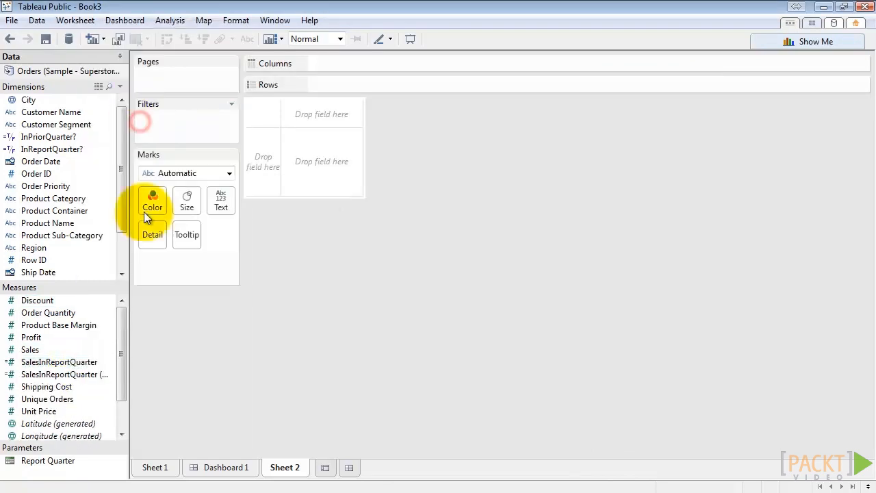
right_click(58, 373)
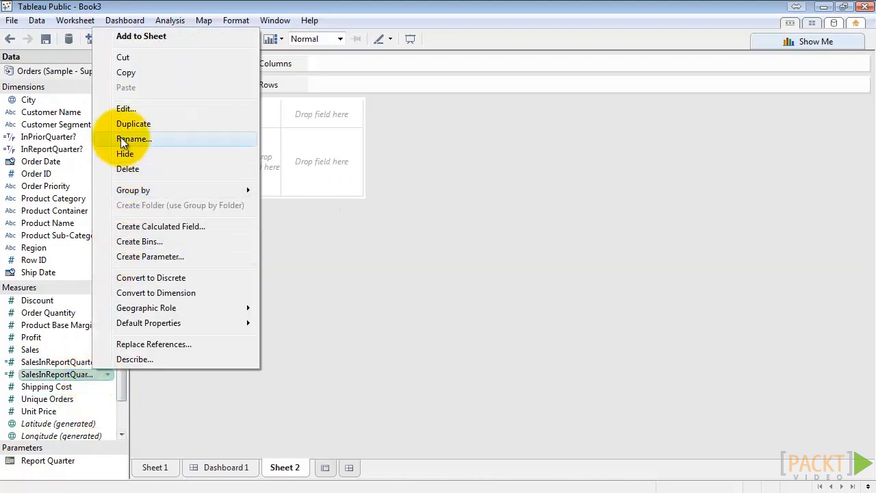
click(126, 108)
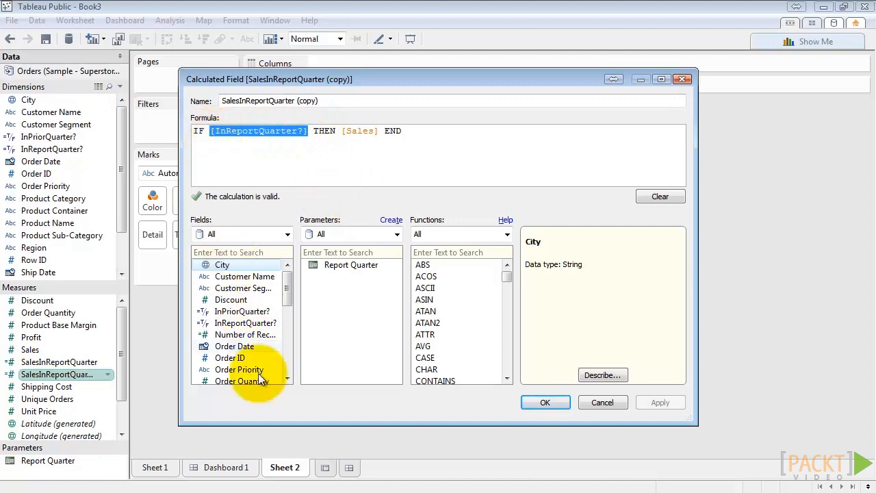
click(241, 312)
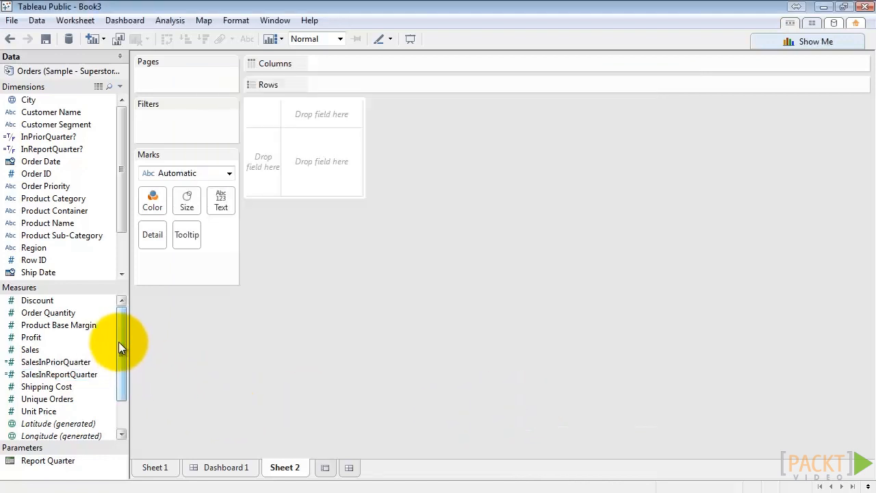
Create Sales Growth QoQ as SUM([SalesInReportQuarter])/SUM([SalesInPriorQuarter])-1 and save it
right_click(55, 362)
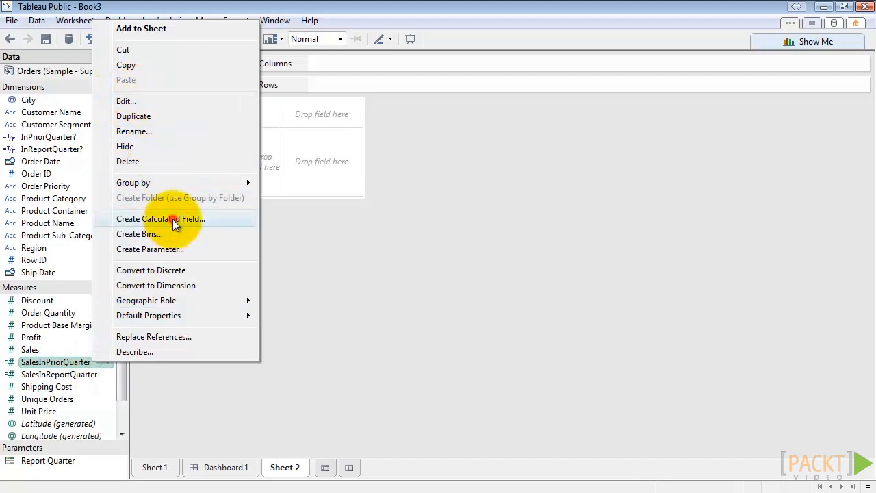
click(160, 219)
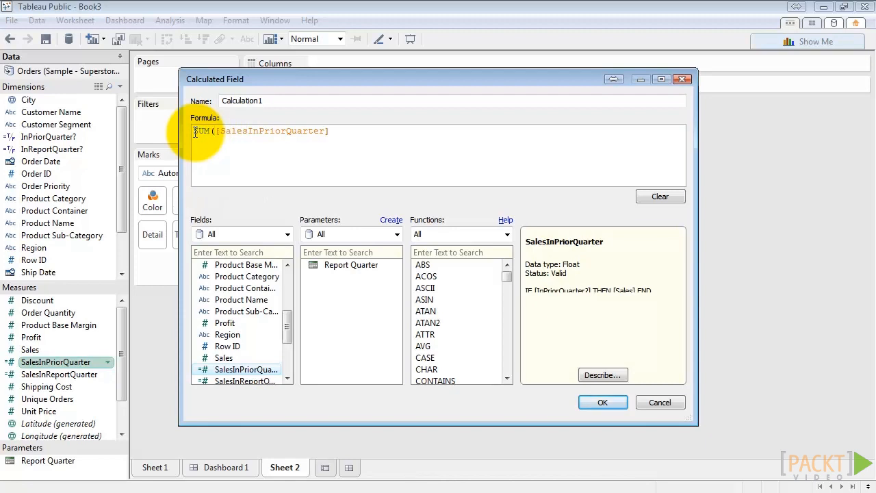
double_click(245, 381)
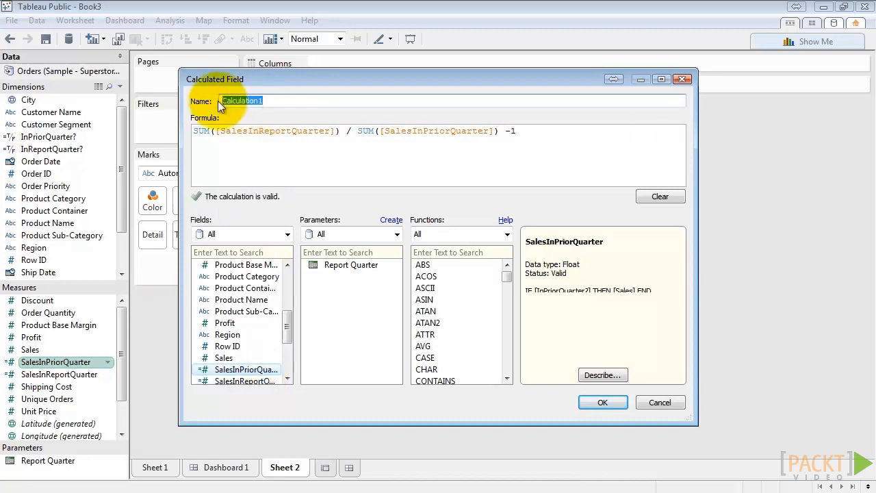
text(Sal)
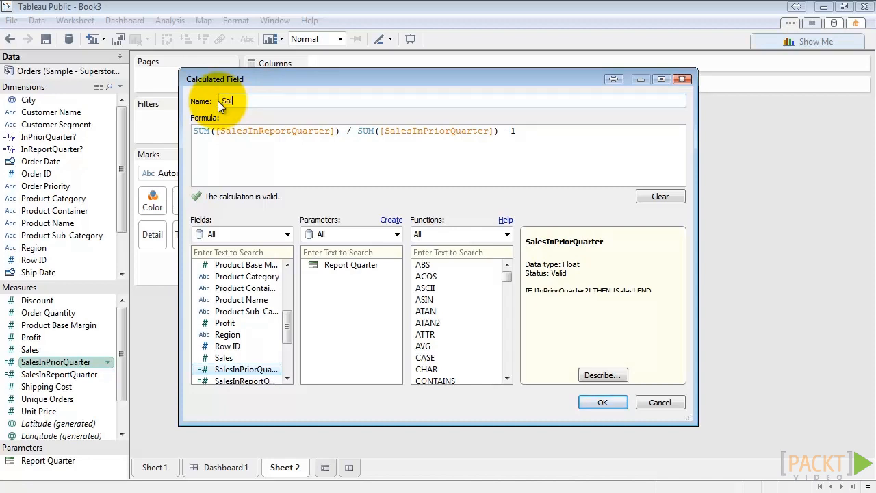
text(Sales Growth QoQ)
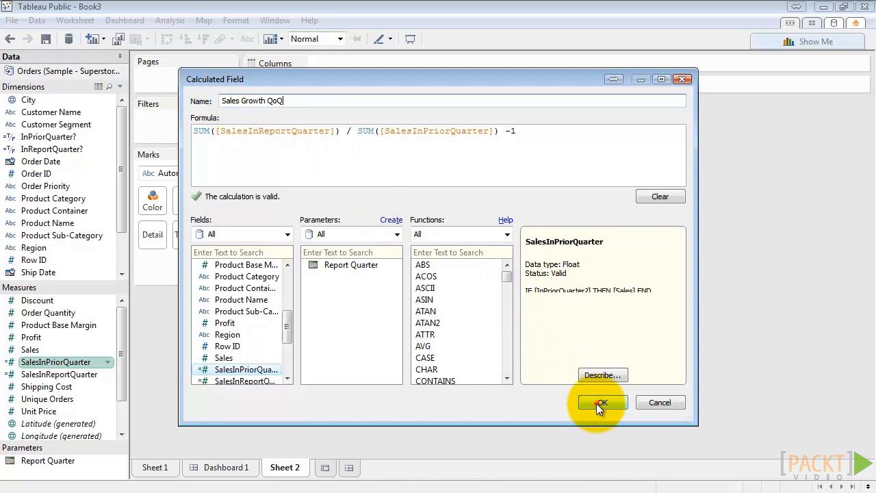
click(600, 402)
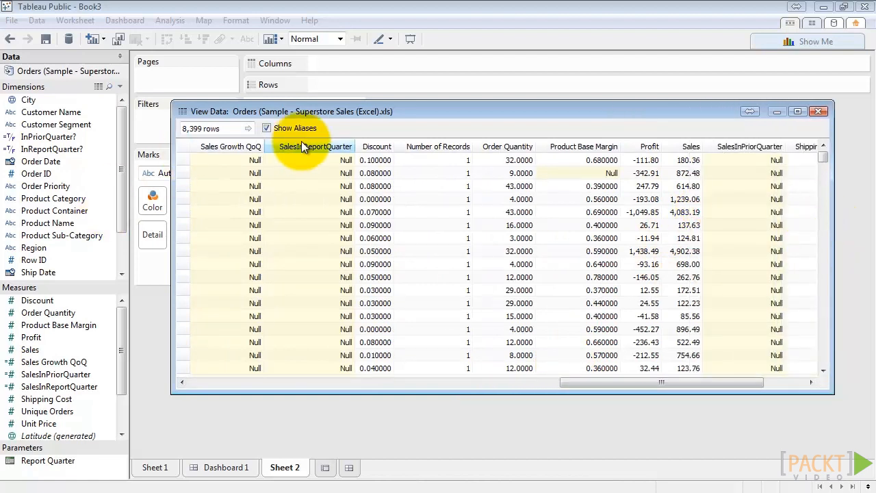
click(750, 146)
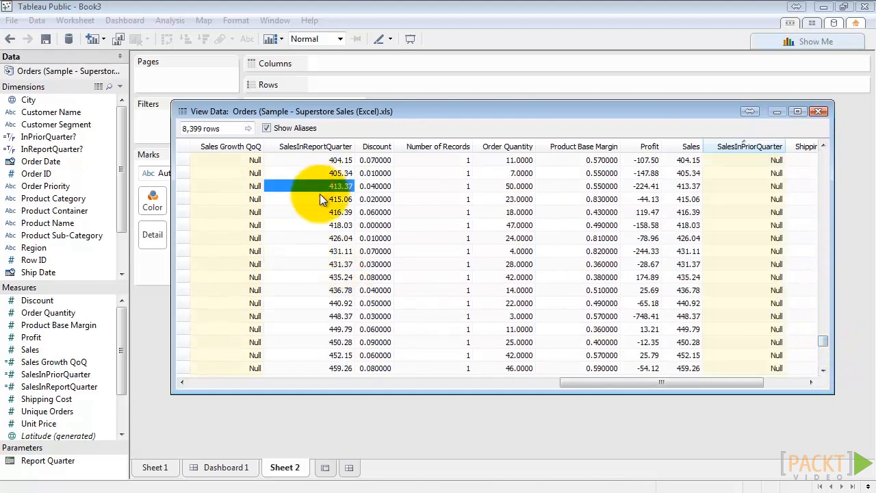
click(822, 370)
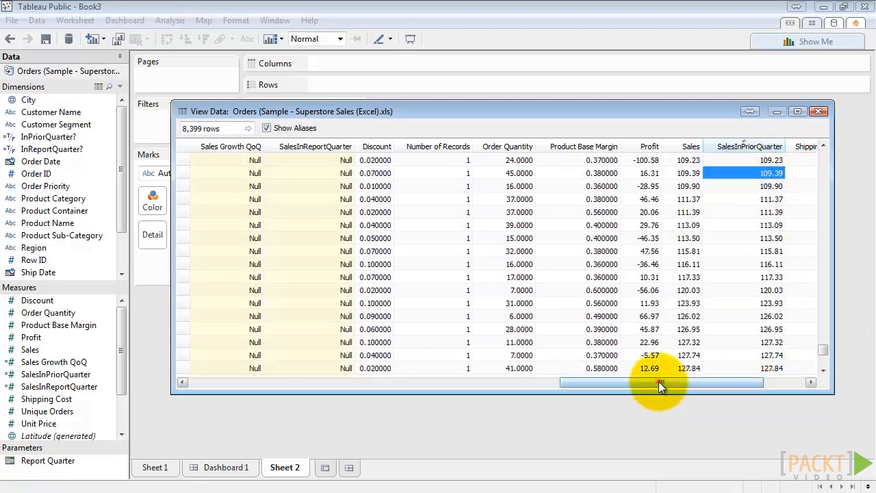
drag(660, 382, 290, 382)
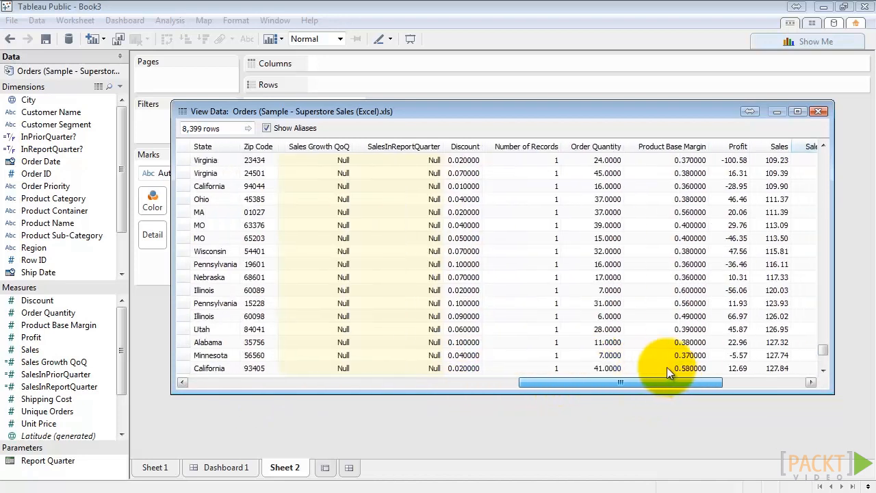
click(819, 111)
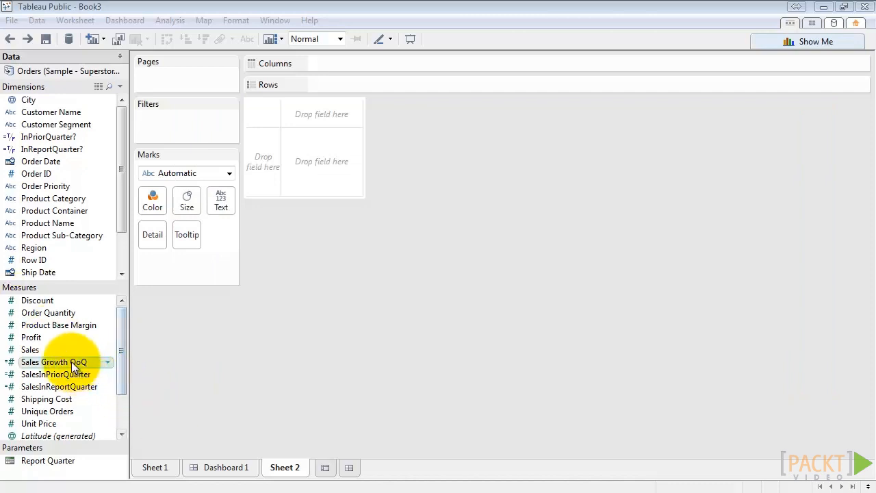
Drop Sales Growth QoQ onto Sheet 2 as text showing 0.1953, comparing with Sheet 1's formatting
drag(54, 361, 308, 162)
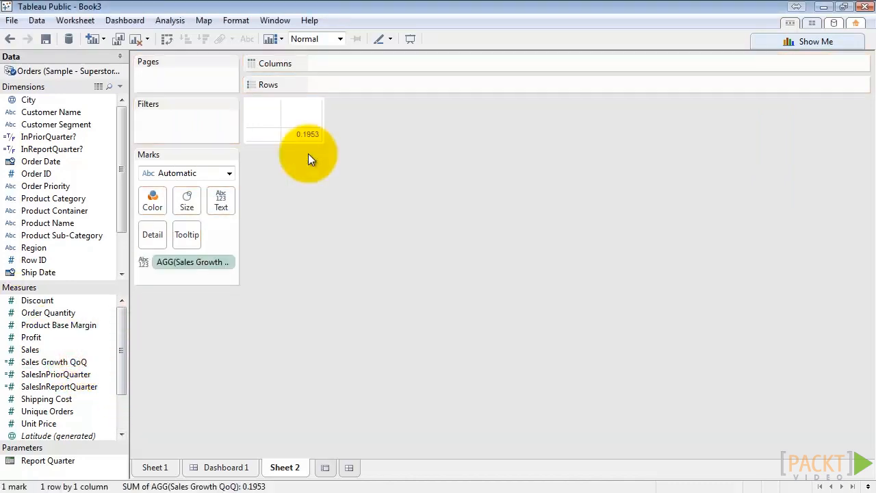
mouse_move(312, 141)
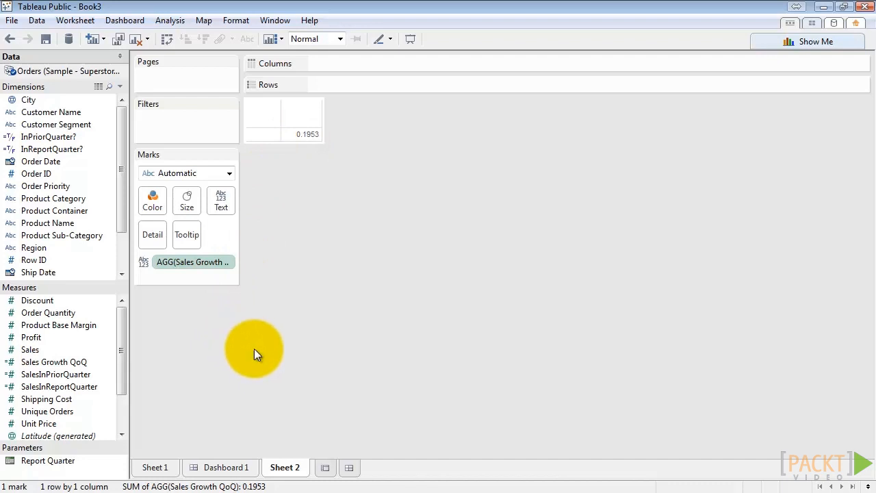
click(154, 468)
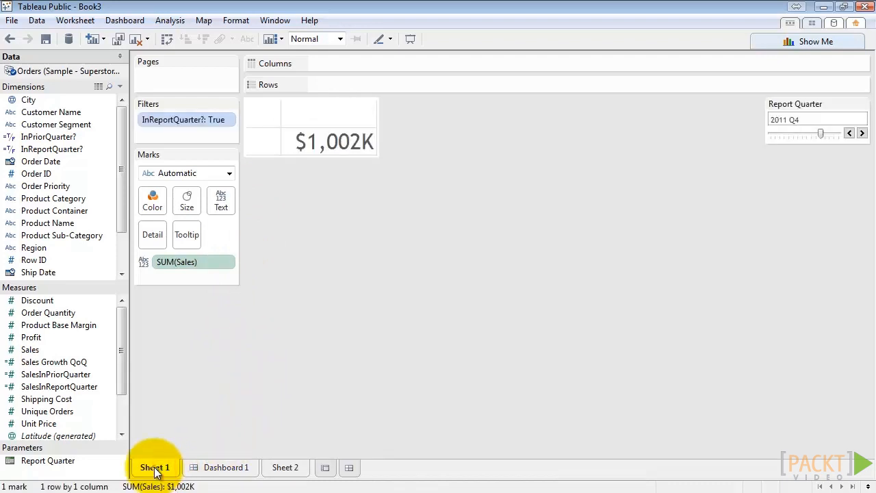
right_click(153, 467)
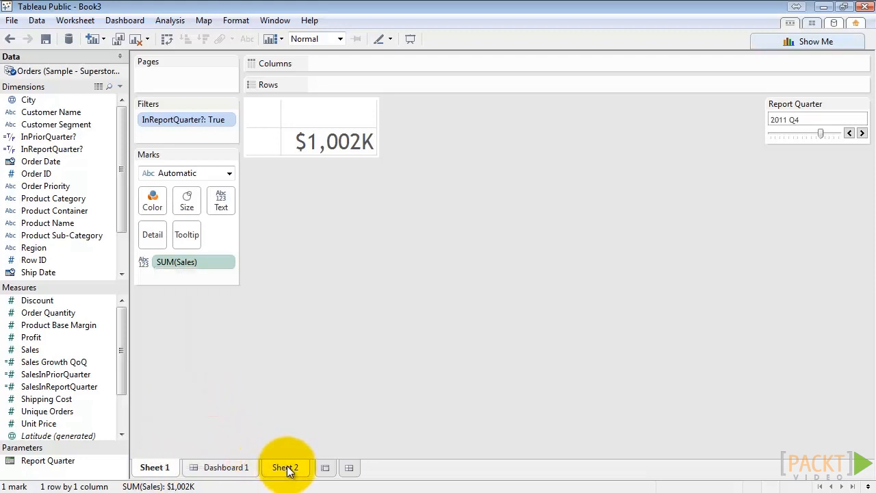
right_click(284, 469)
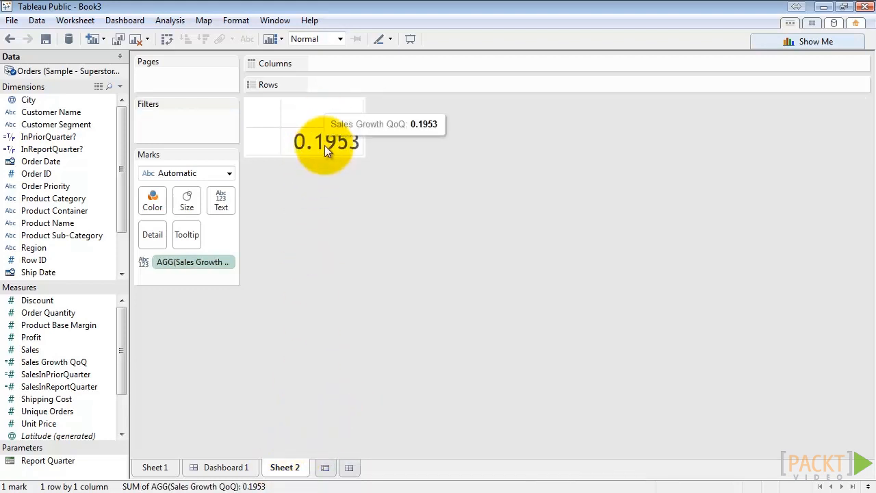
mouse_move(340, 153)
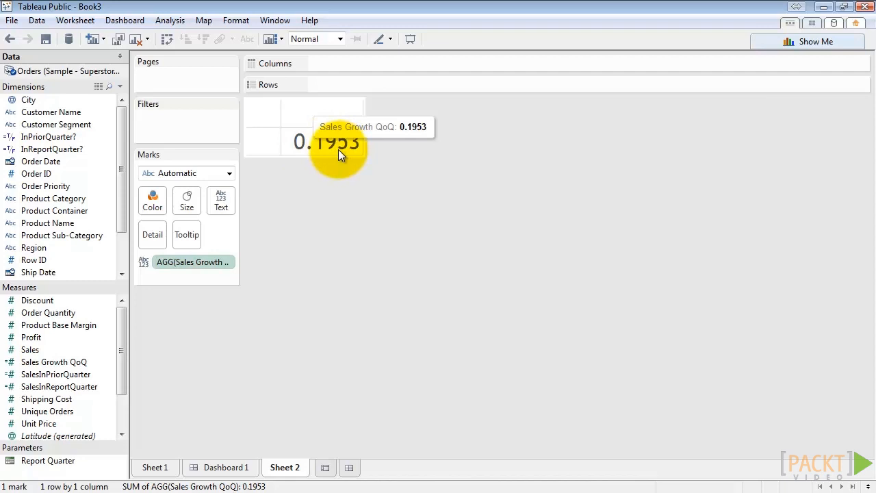
mouse_move(345, 164)
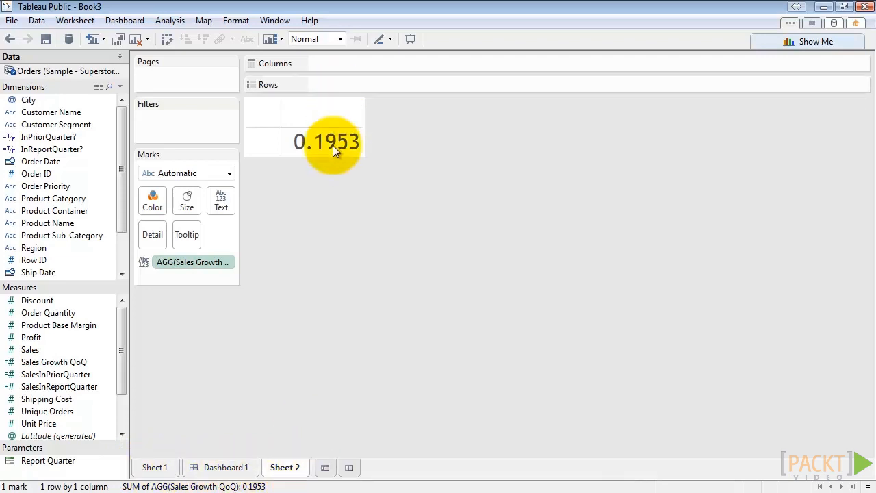
mouse_move(328, 185)
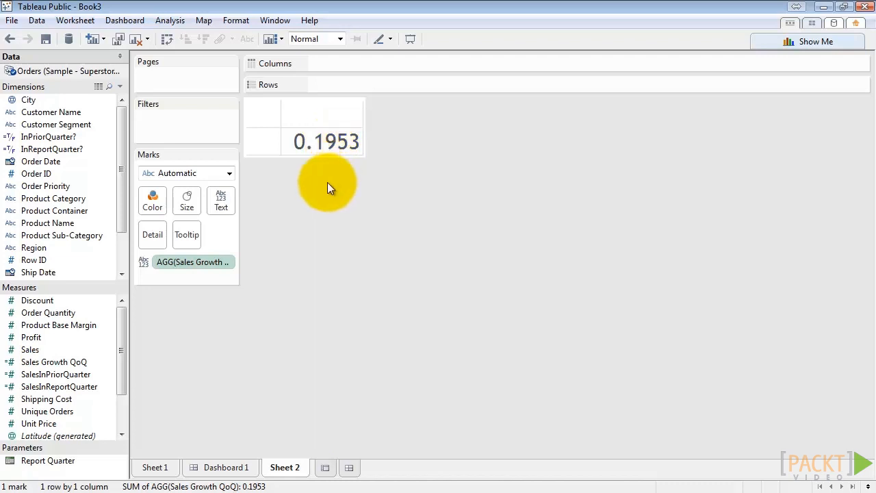
Bring up number formatting for the AGG(Sales Growth QoQ) field
right_click(326, 141)
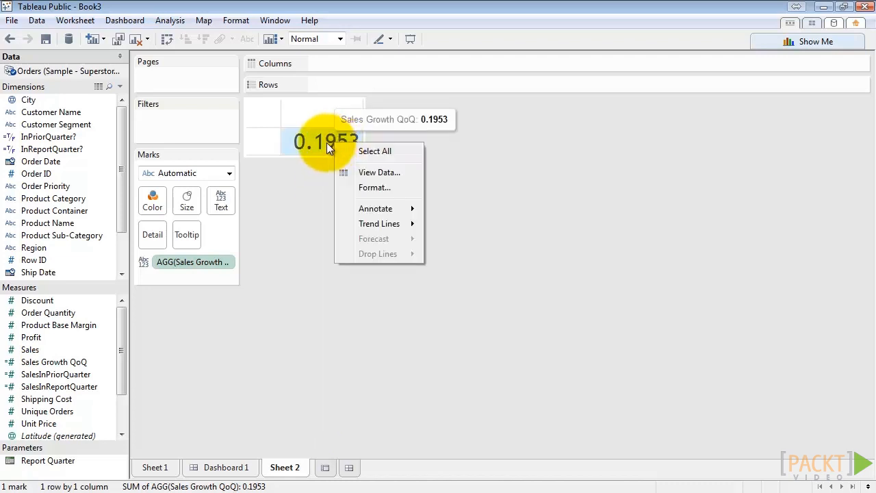
click(376, 186)
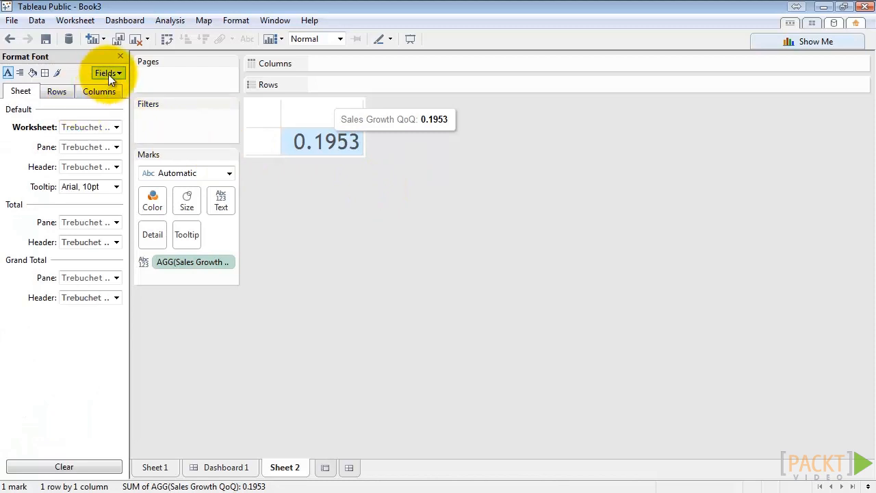
click(107, 74)
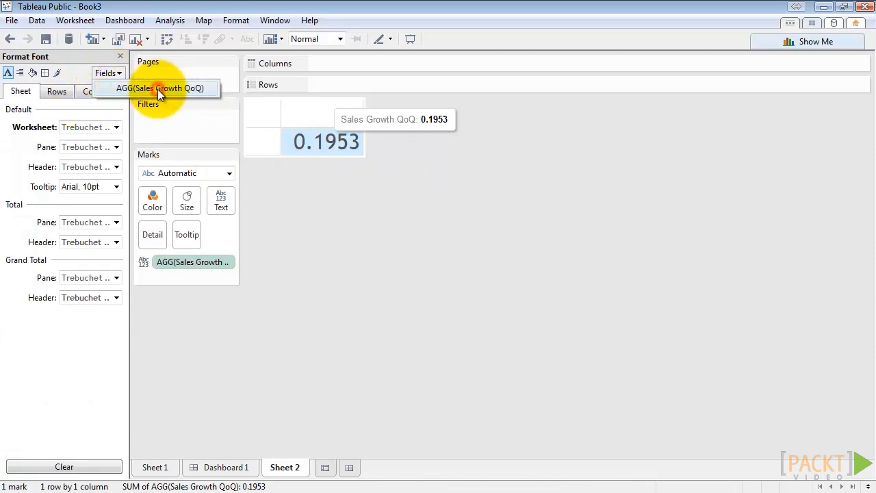
click(162, 88)
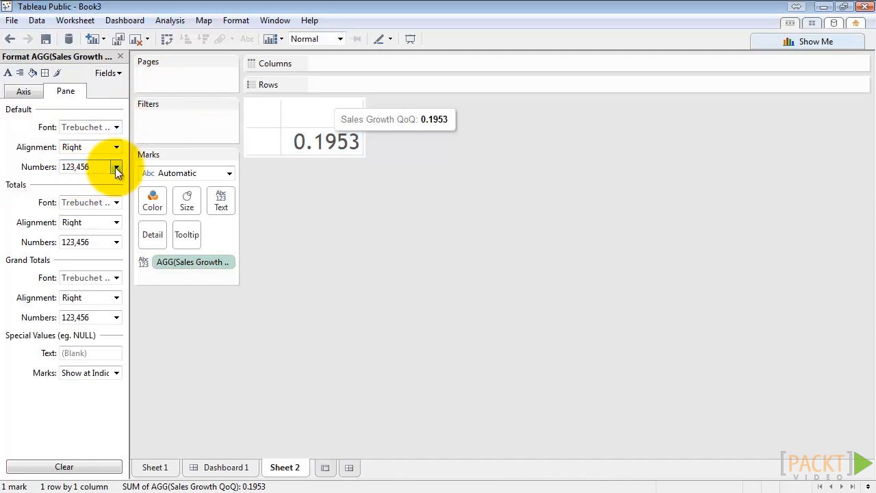
Show the growth value as a percentage with one decimal (19.5%), then switch to a custom format
click(117, 167)
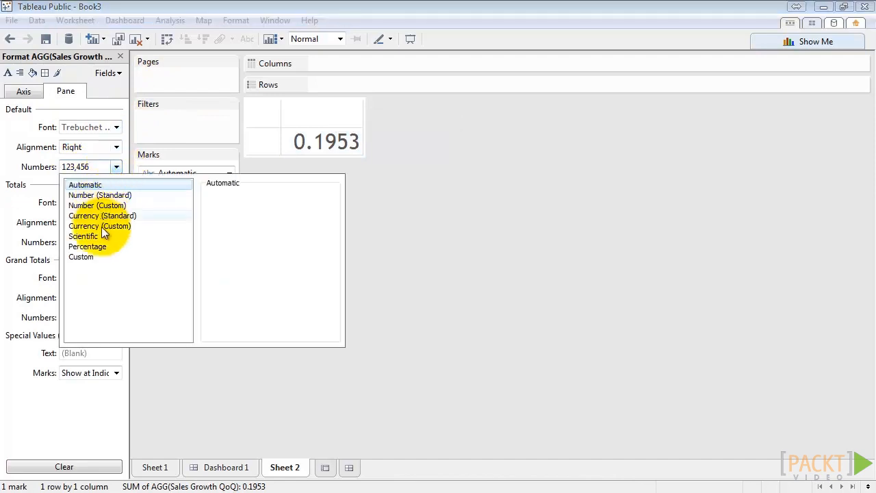
click(87, 246)
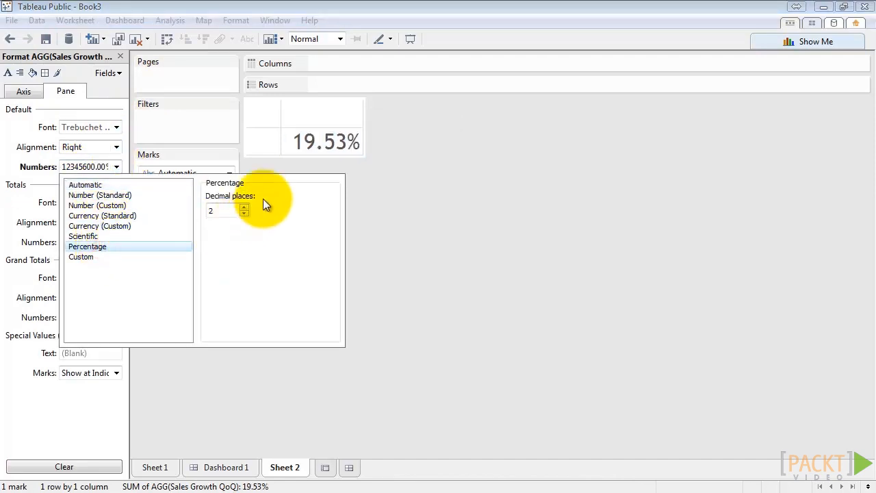
click(243, 214)
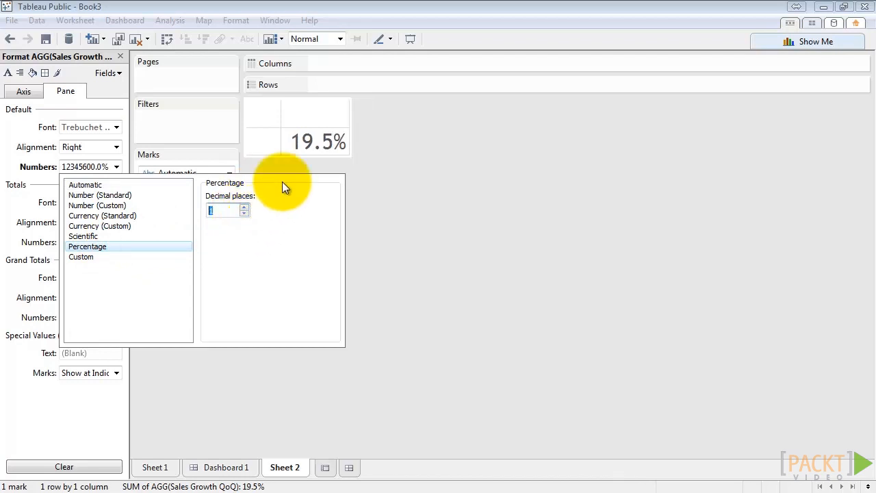
mouse_move(287, 146)
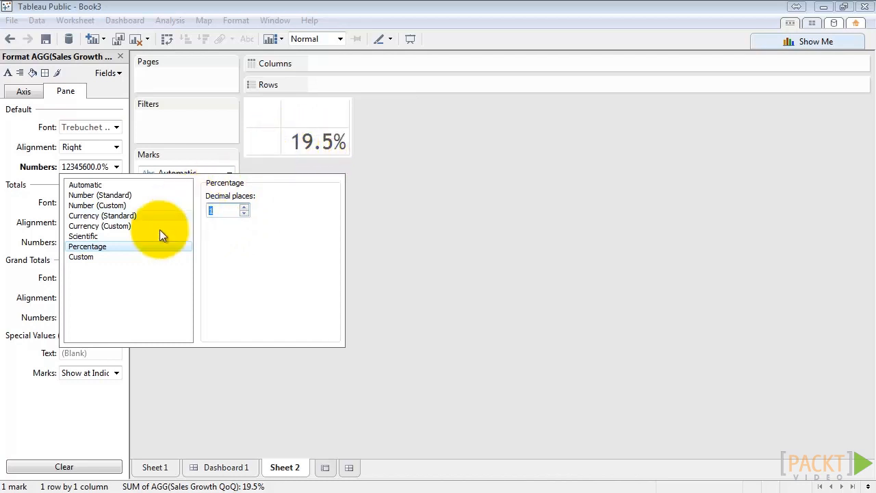
mouse_move(151, 260)
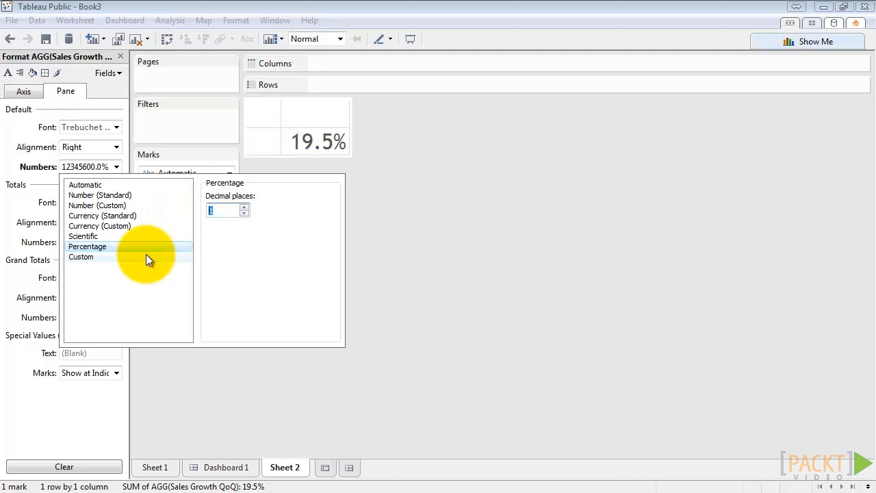
click(80, 256)
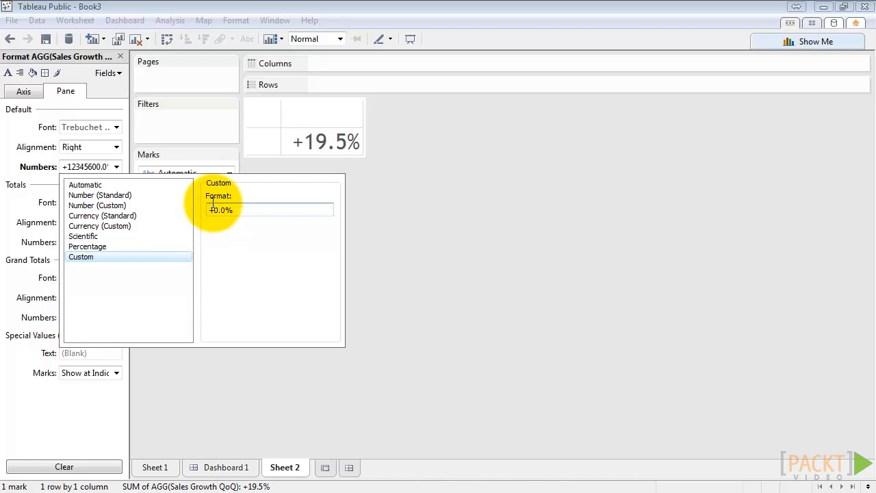
mouse_move(267, 194)
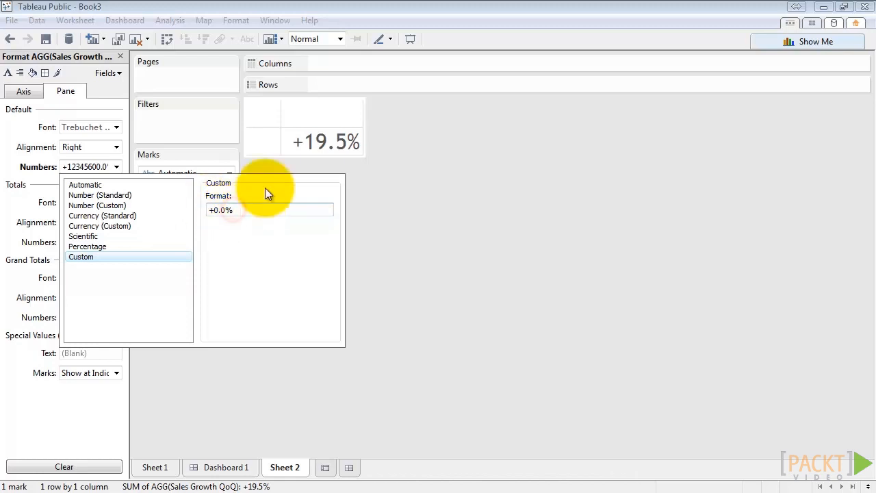
Enter the custom number format +0.0%;-0.0%;"NO CHG" for the growth figure
text(;-)
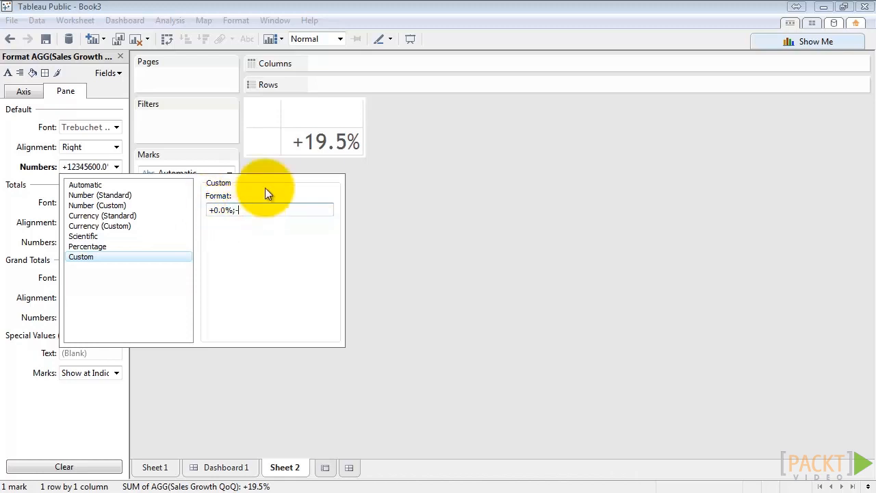
text(0.0)
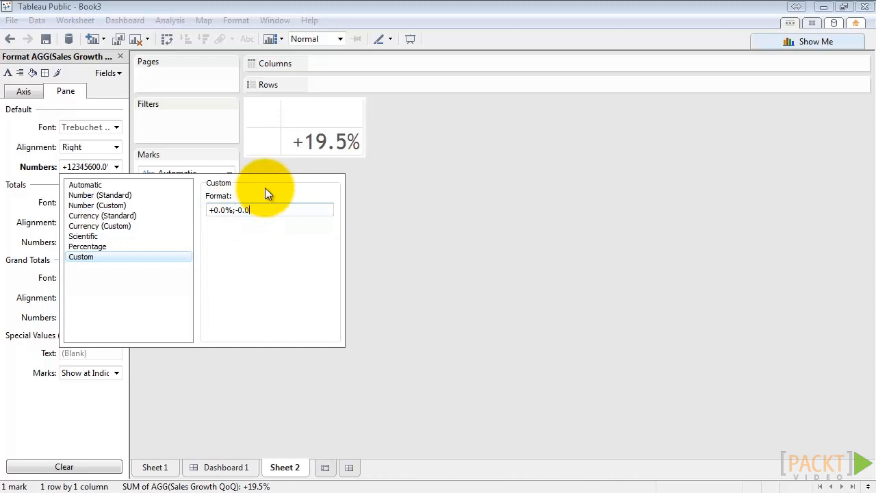
text(%)
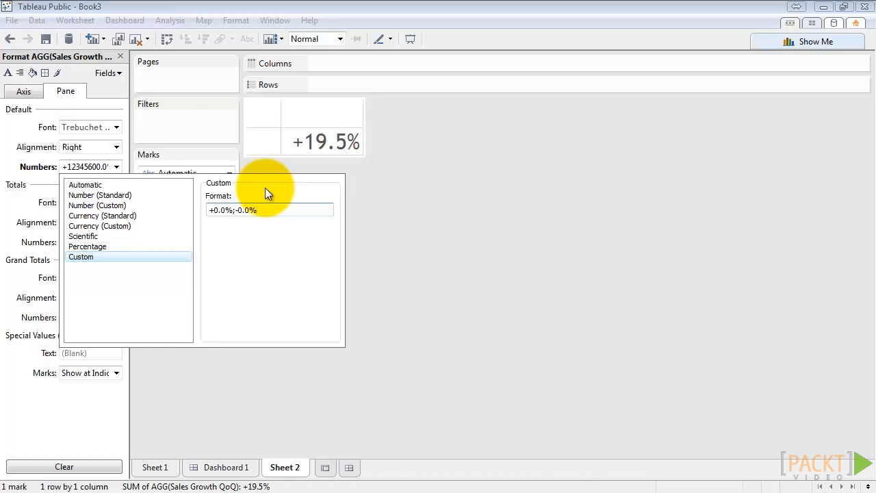
text(;)
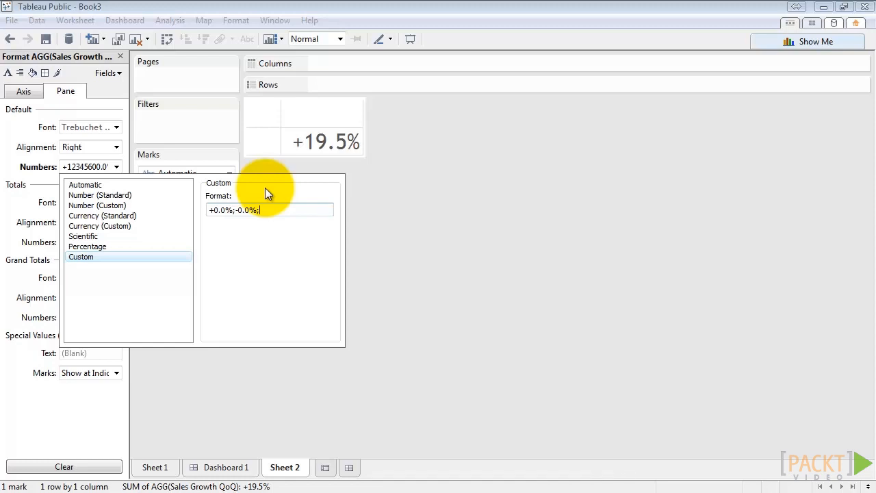
text(0%)
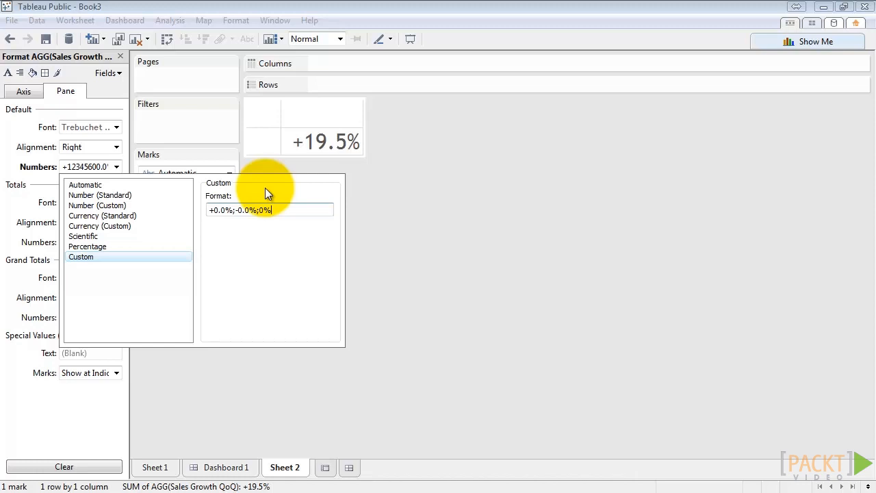
text("NO)
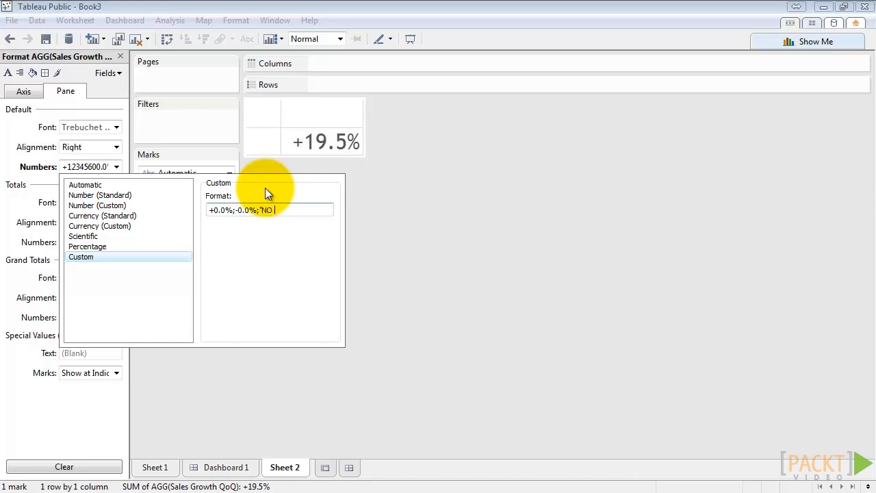
text(CHG")
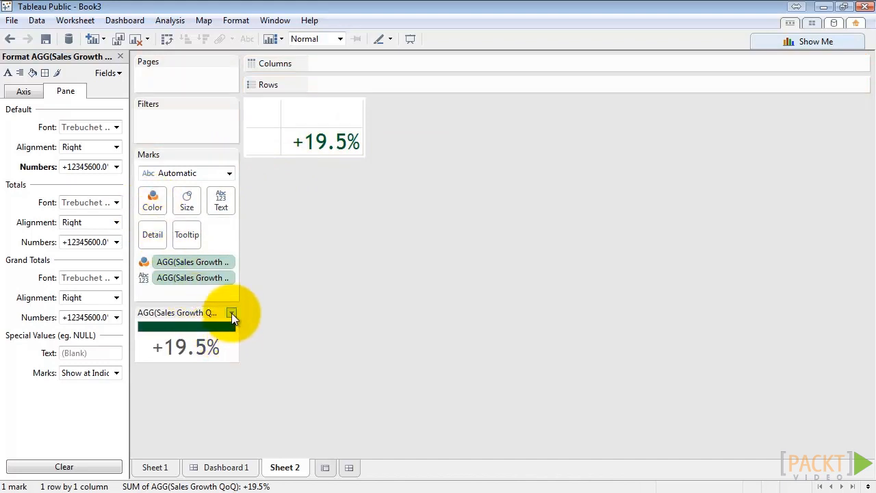
Edit the growth colour legend to a Red-Green Diverging palette with stepped colour
click(230, 312)
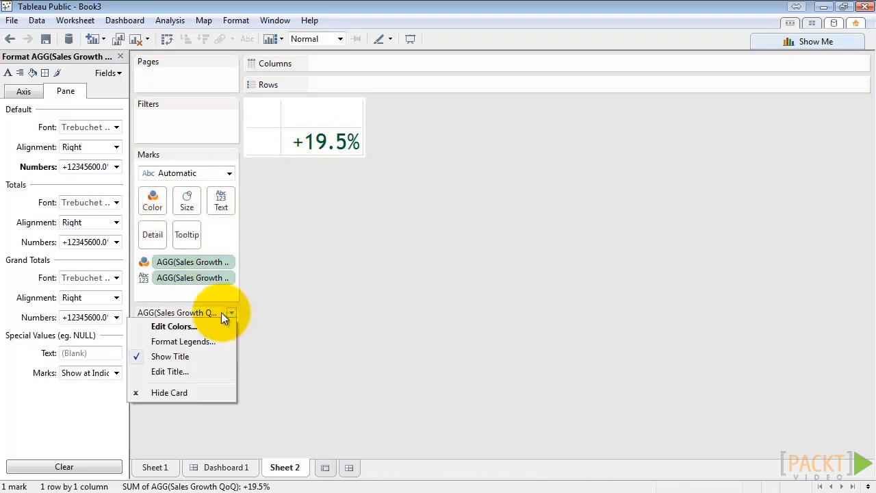
click(174, 325)
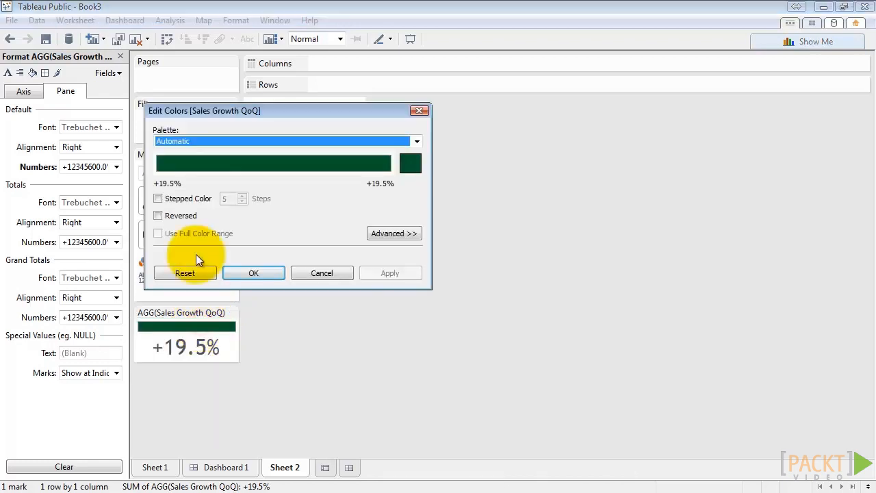
click(416, 141)
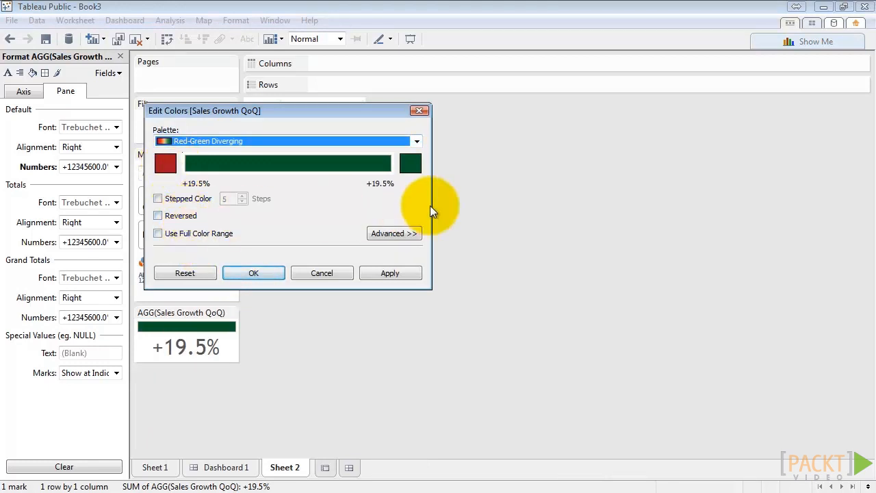
click(394, 233)
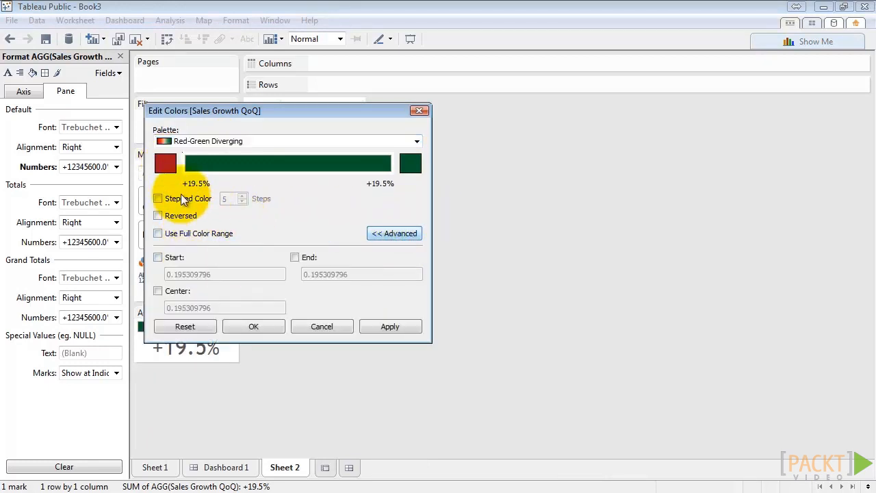
click(158, 197)
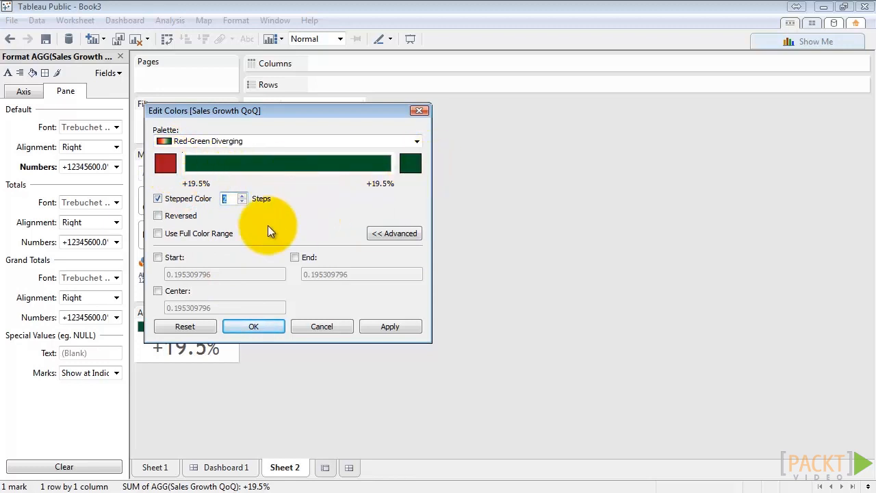
Set the colour range Start -1, End 1, Center 0, apply and confirm
click(159, 257)
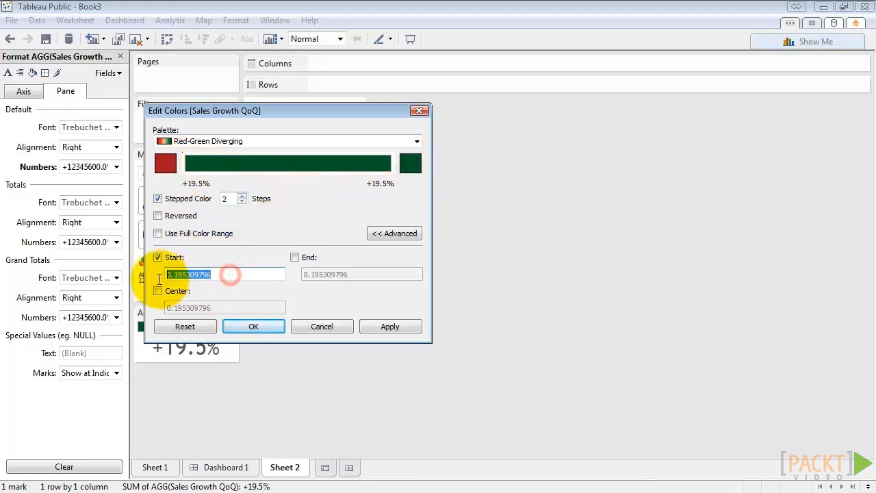
text(-1)
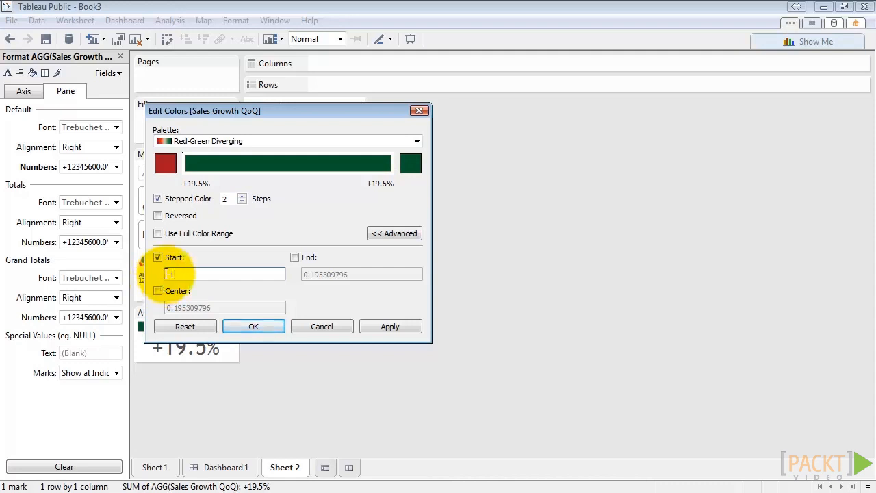
click(295, 257)
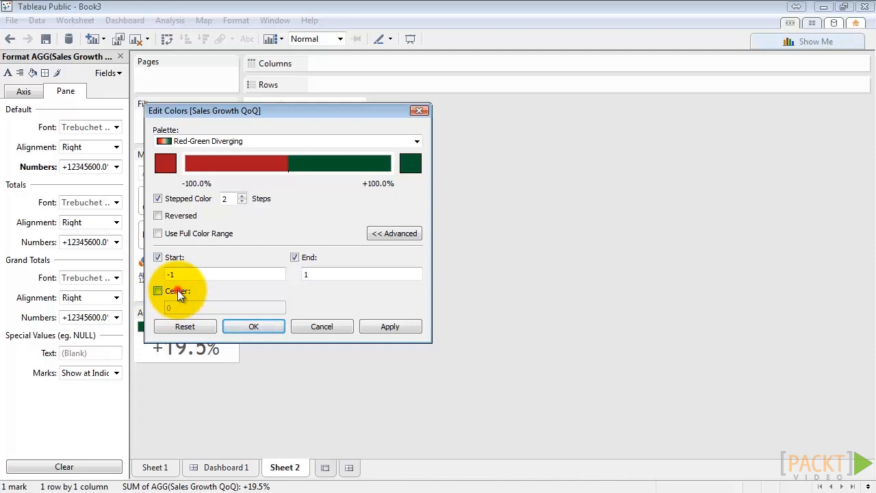
click(159, 290)
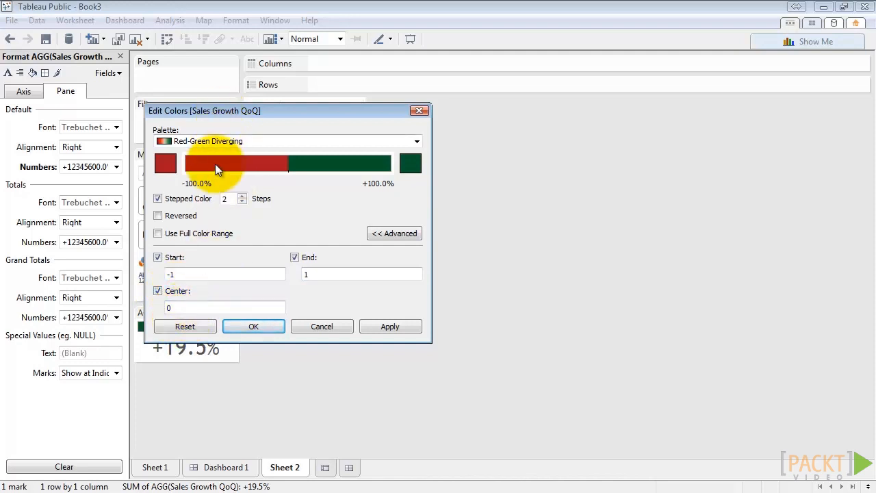
mouse_move(208, 162)
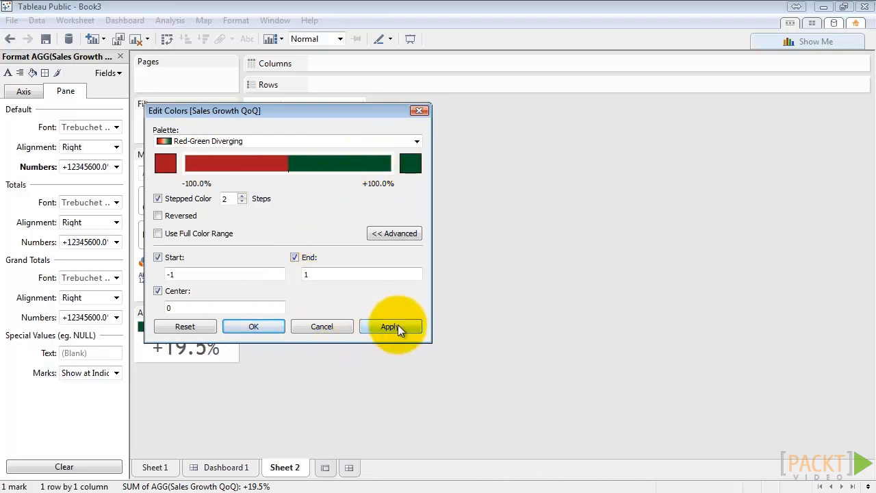
click(254, 325)
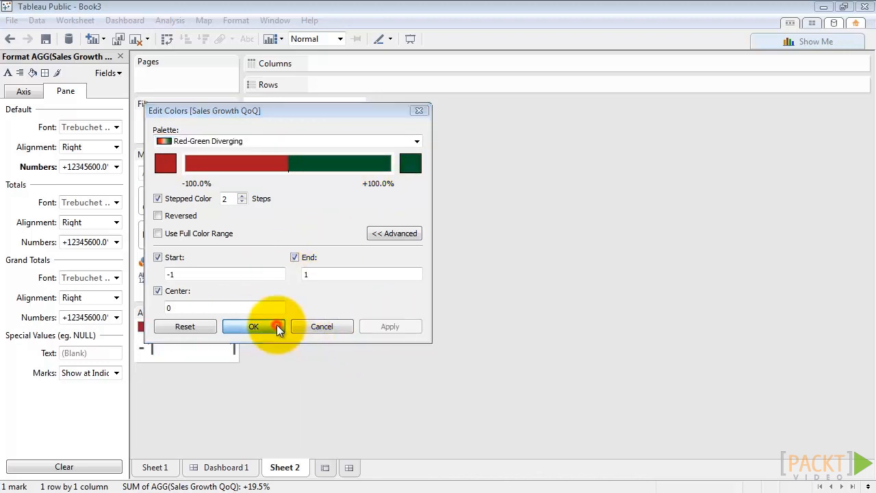
click(255, 326)
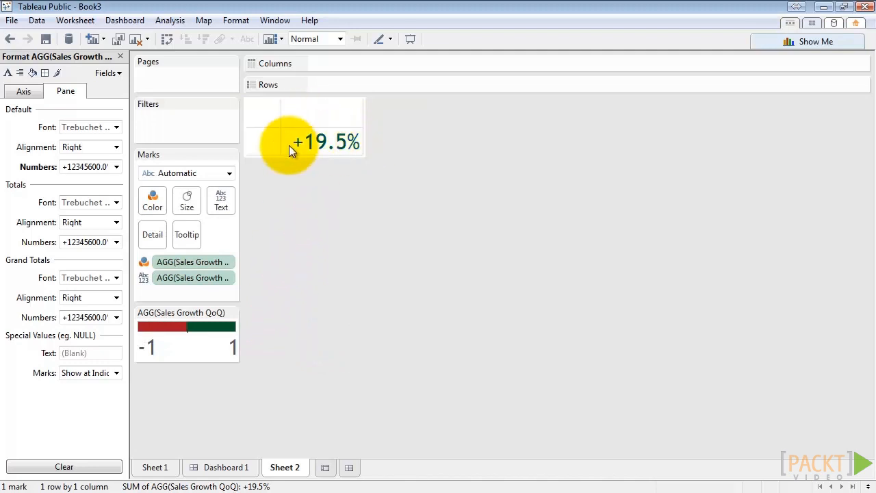
mouse_move(368, 173)
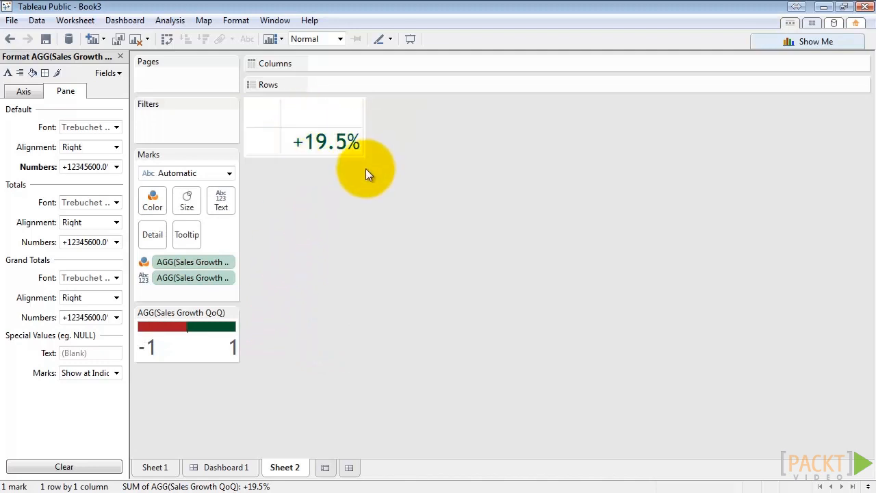
mouse_move(362, 230)
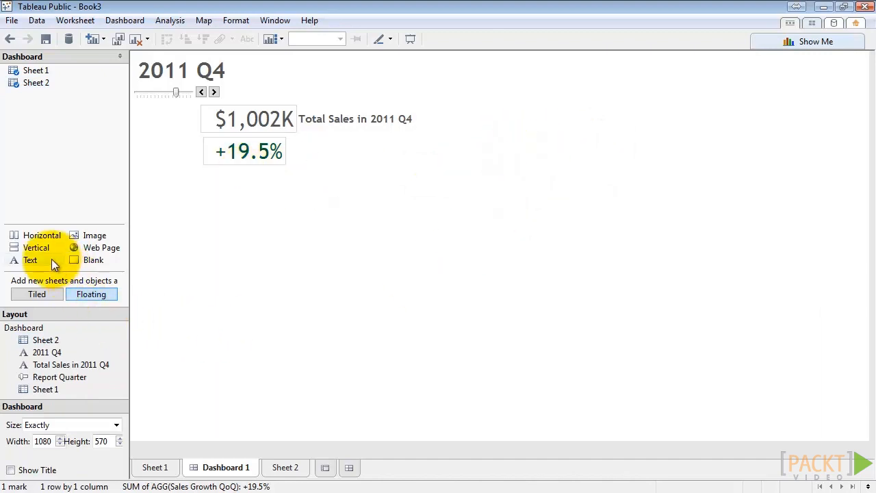
mouse_move(170, 226)
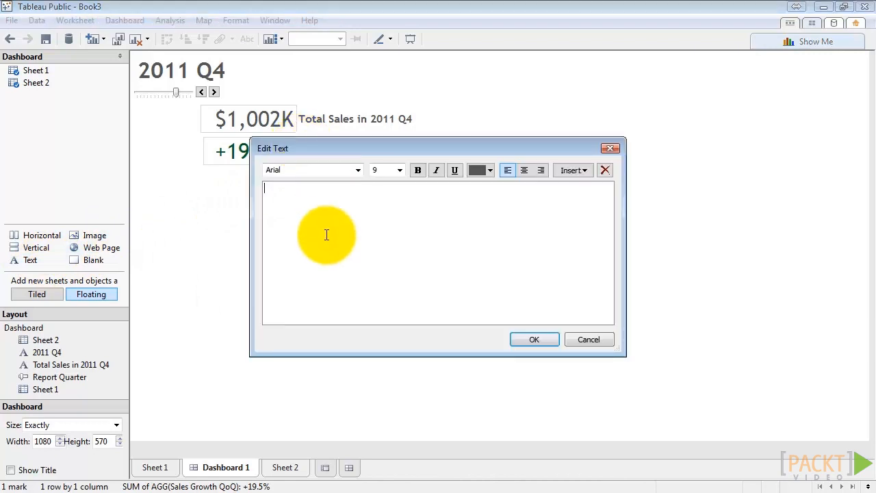
Type the From Prior Quarter label and make it size 14 bold
text(From Prior Quarter)
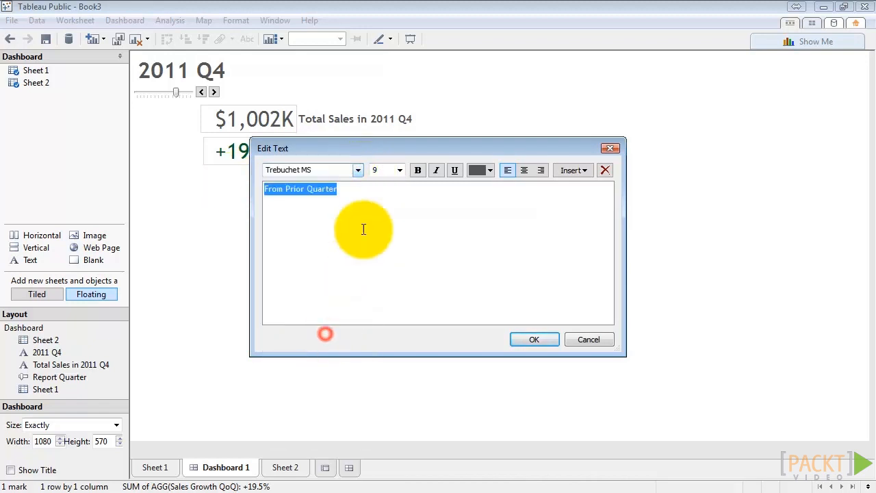
click(400, 170)
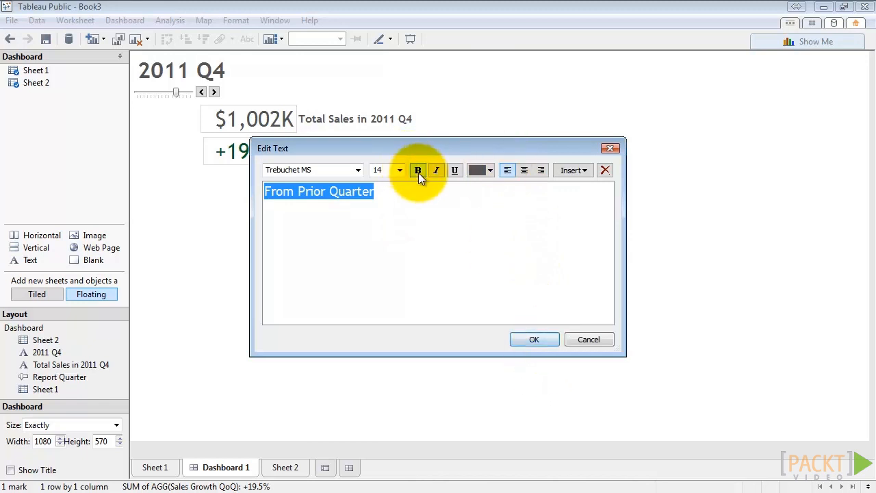
click(533, 340)
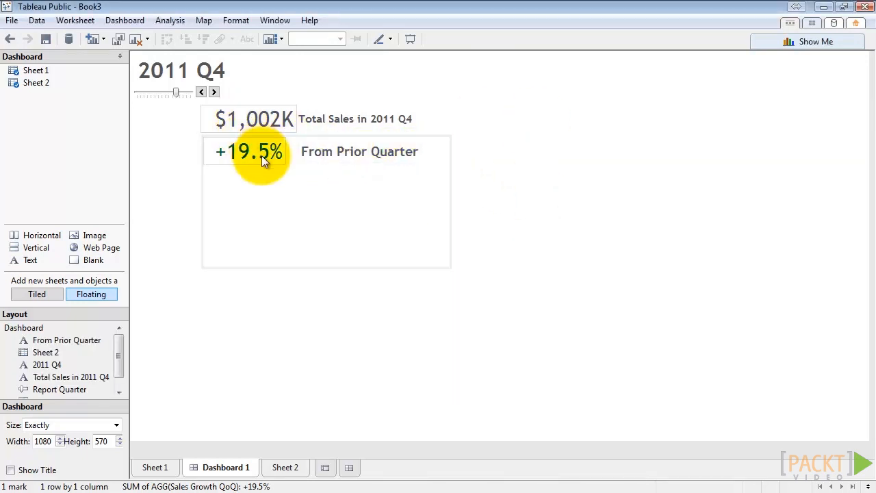
Set Row and Column Divider borders to None on the $1,002K total sales sheet
right_click(253, 118)
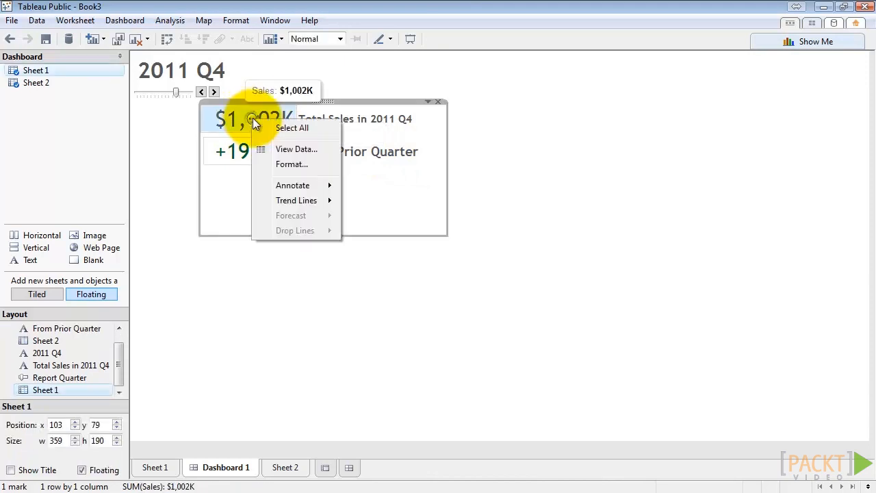
mouse_move(311, 170)
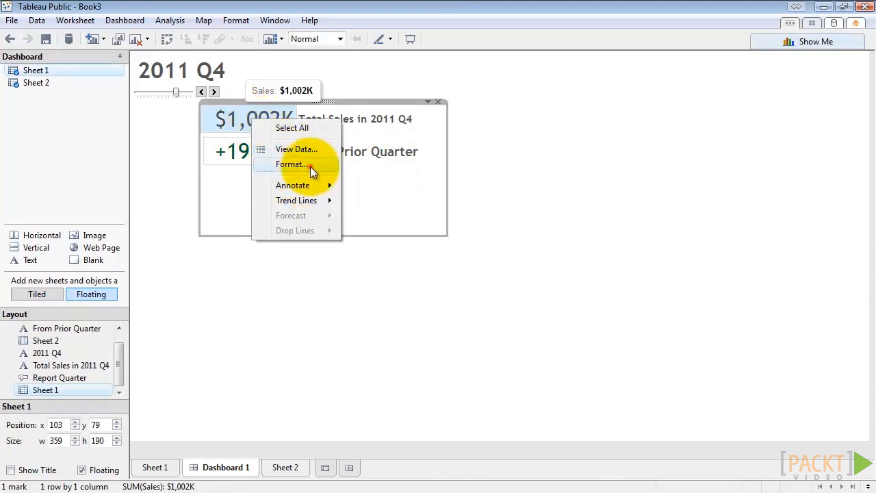
click(293, 164)
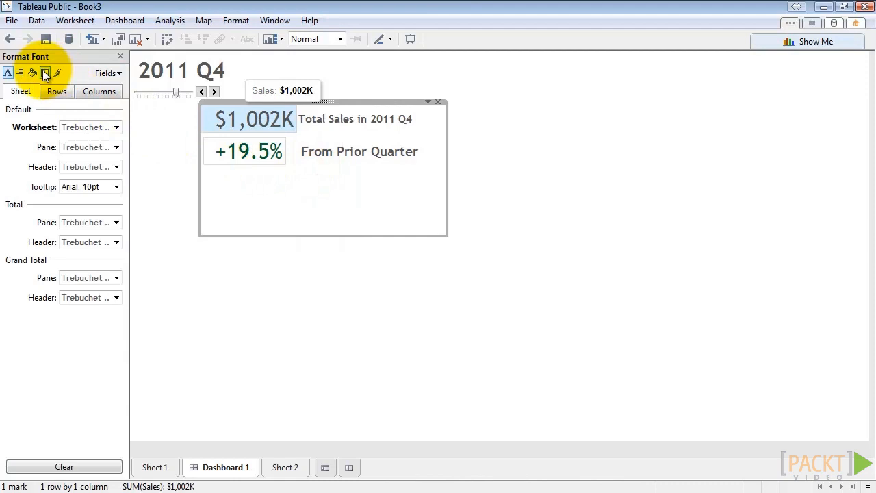
click(44, 72)
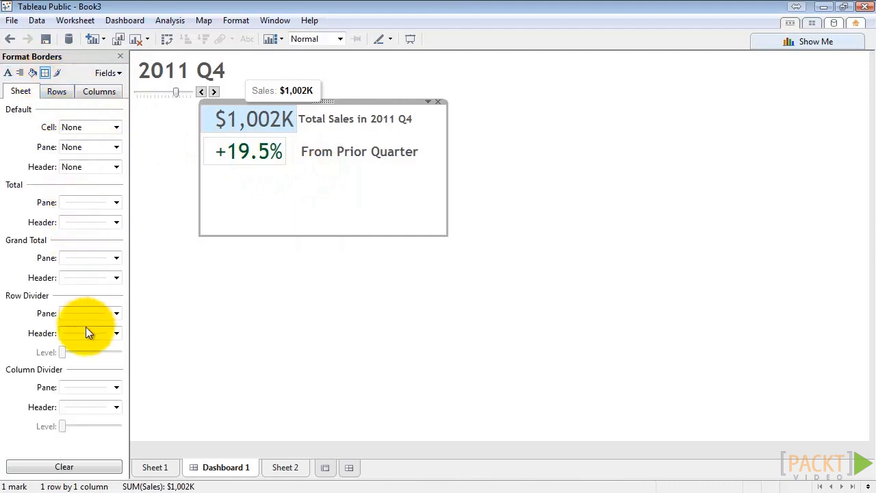
mouse_move(60, 394)
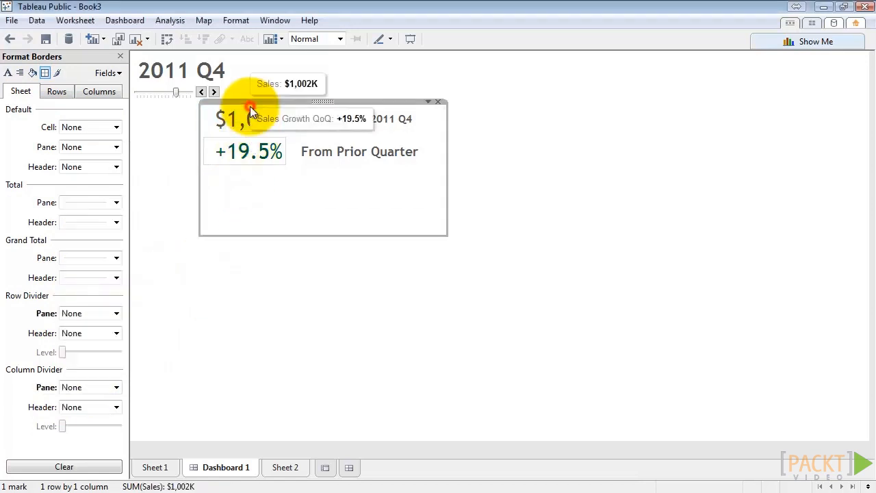
right_click(244, 151)
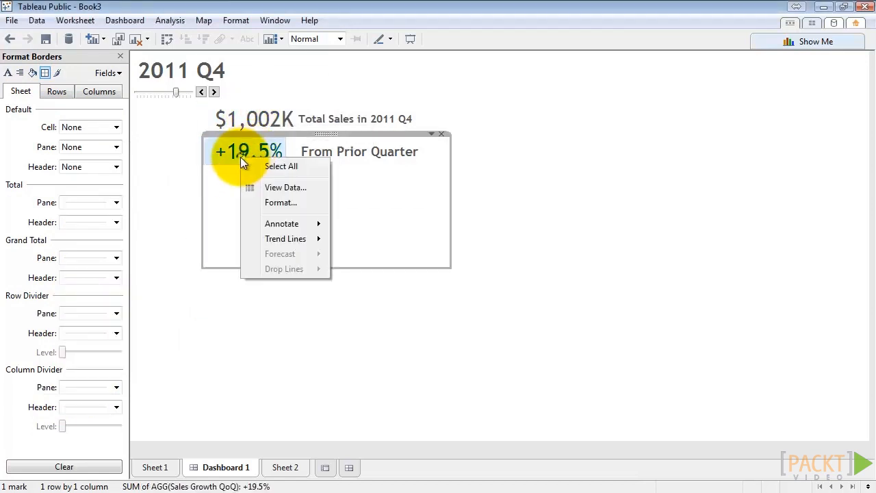